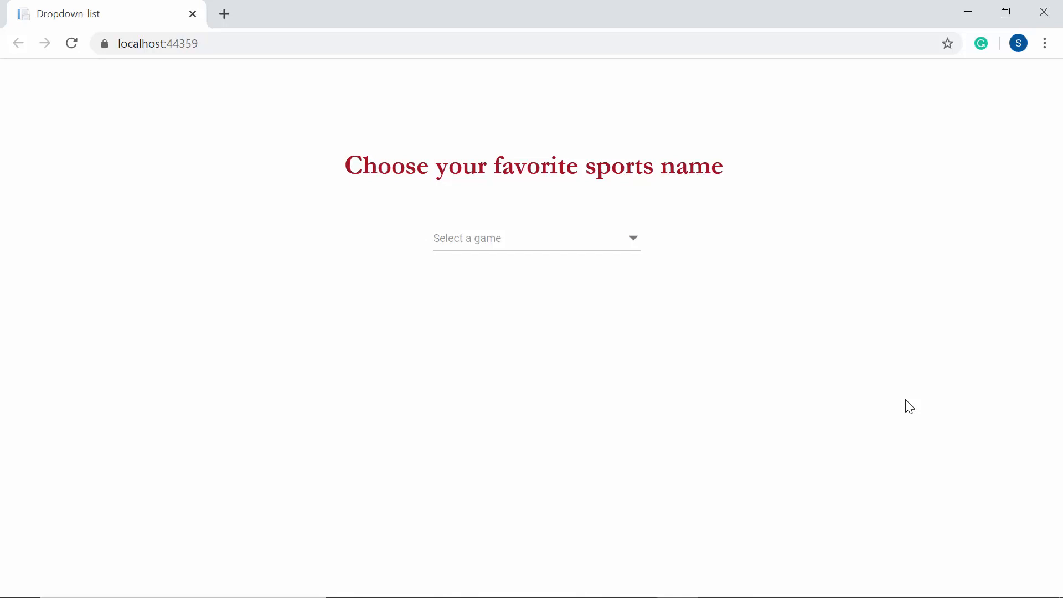
# Expand the 'Select a game' dropdown to reveal its sports list, Badminton through Tennis
pyautogui.click(536, 238)
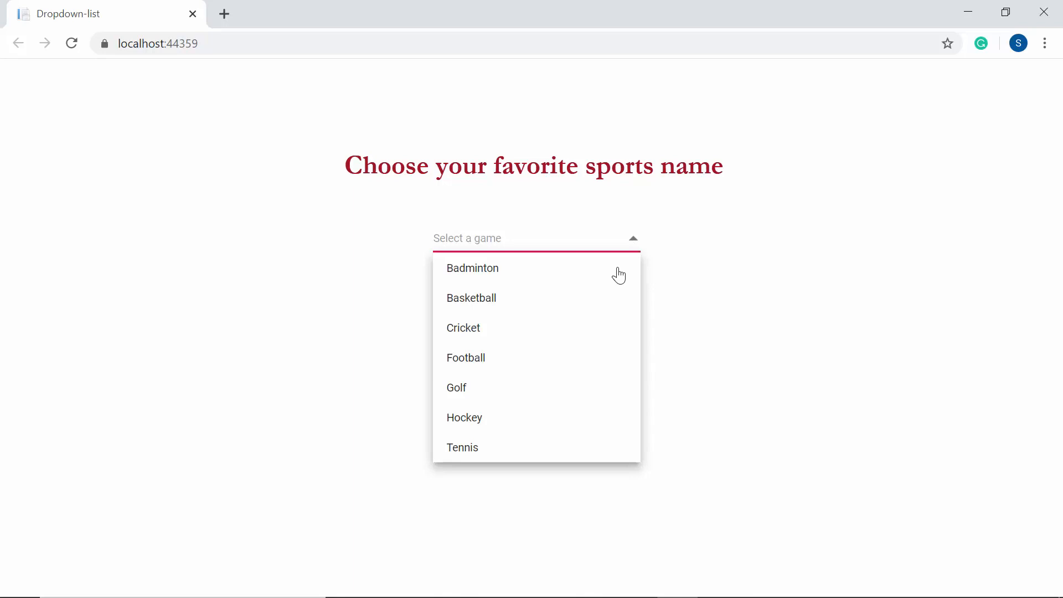
pyautogui.click(472, 298)
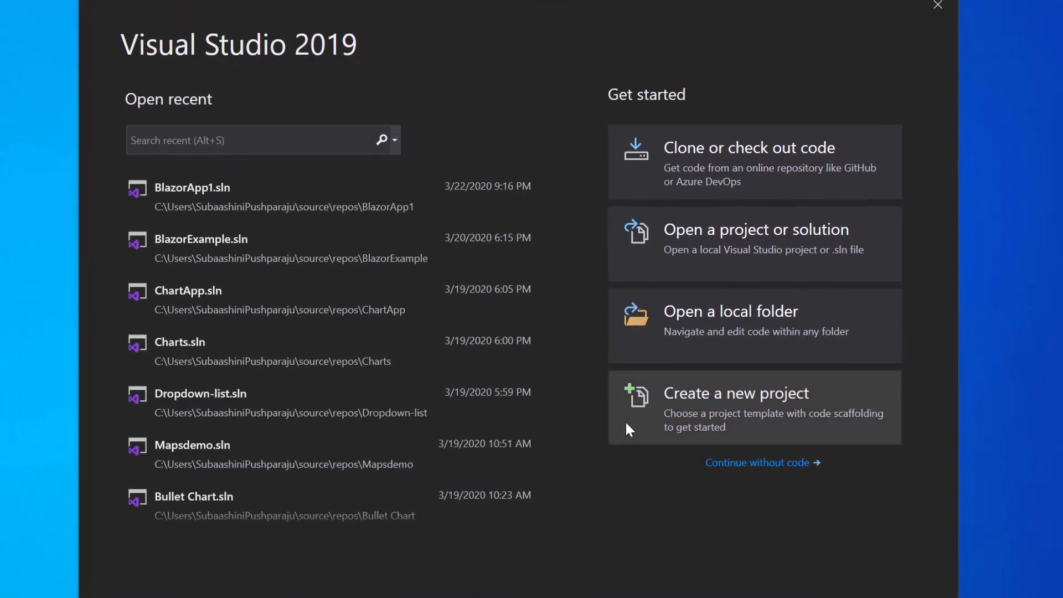
# Create a Blazor Server App project named BlazorExample from the Blazor App template
pyautogui.click(736, 408)
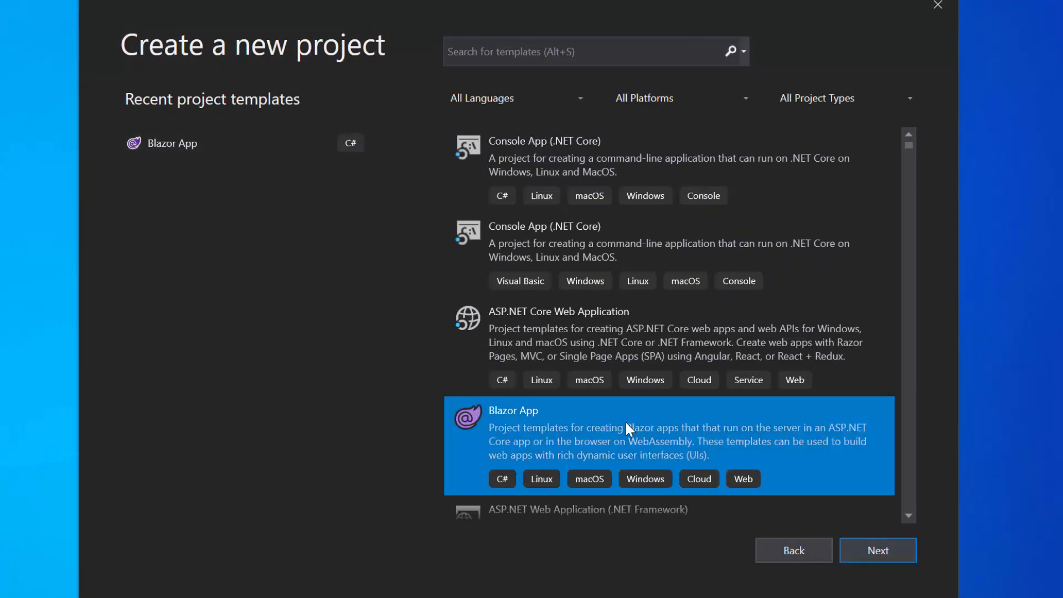
pyautogui.click(877, 549)
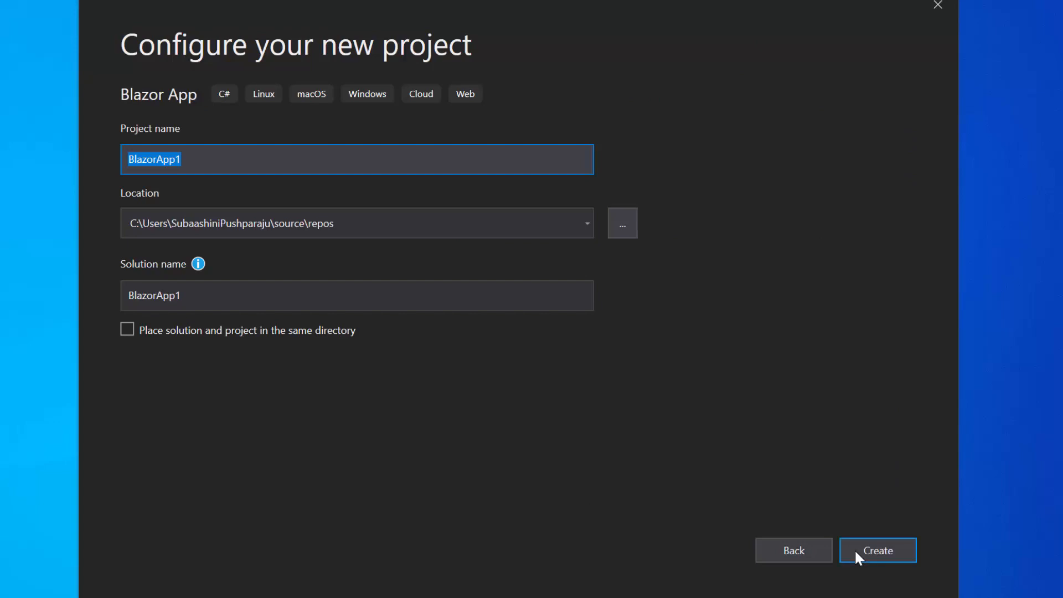
pyautogui.write('BlazorExample')
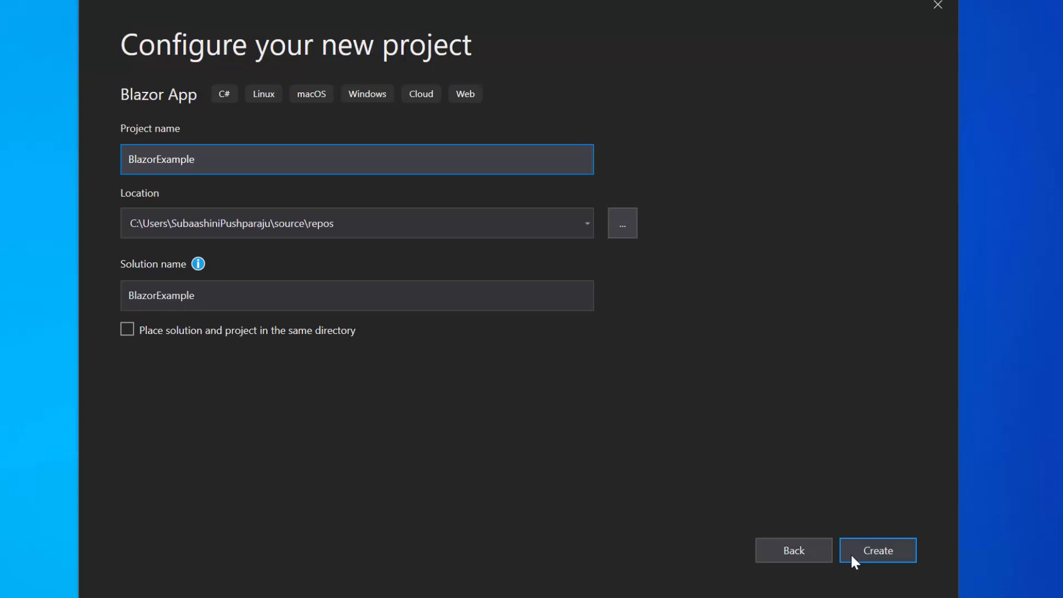
pyautogui.click(877, 549)
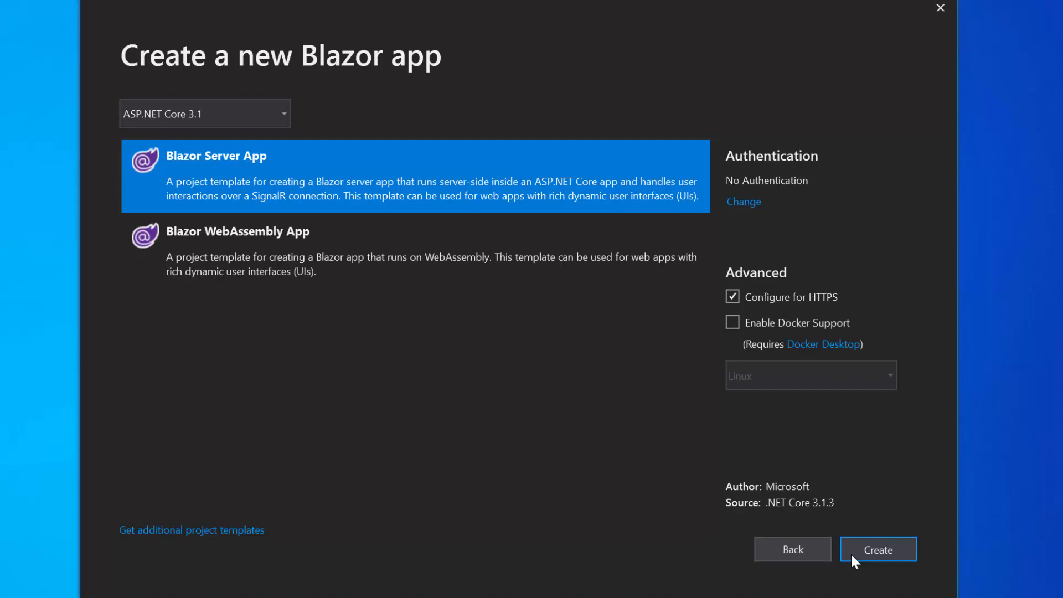
pyautogui.click(878, 549)
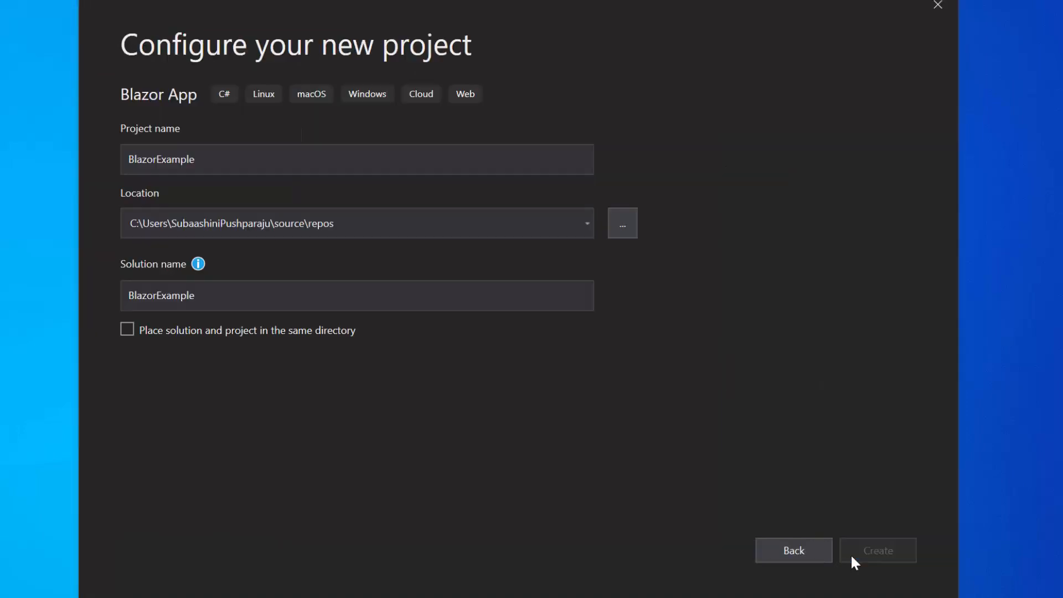
pyautogui.click(878, 550)
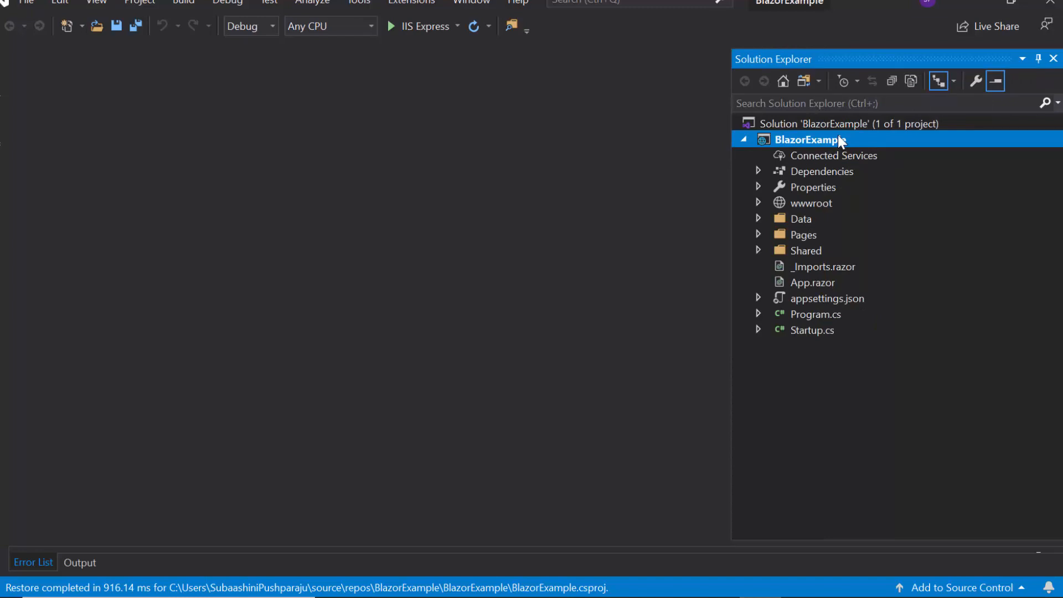
# Find the Syncfusion.Blazor package under Browse in the project's NuGet package manager
pyautogui.rightClick(810, 140)
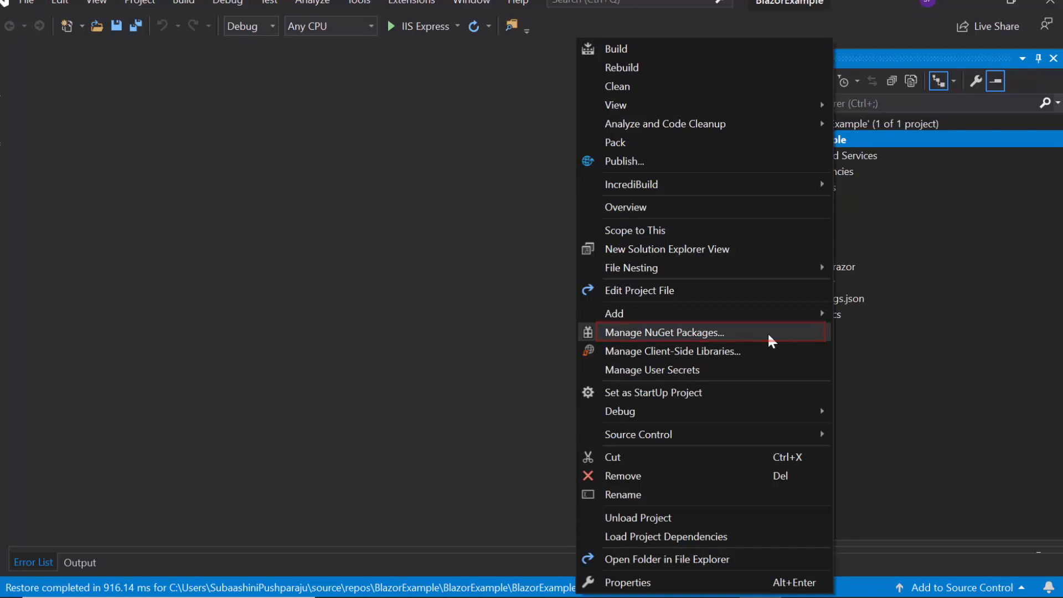
pyautogui.click(663, 332)
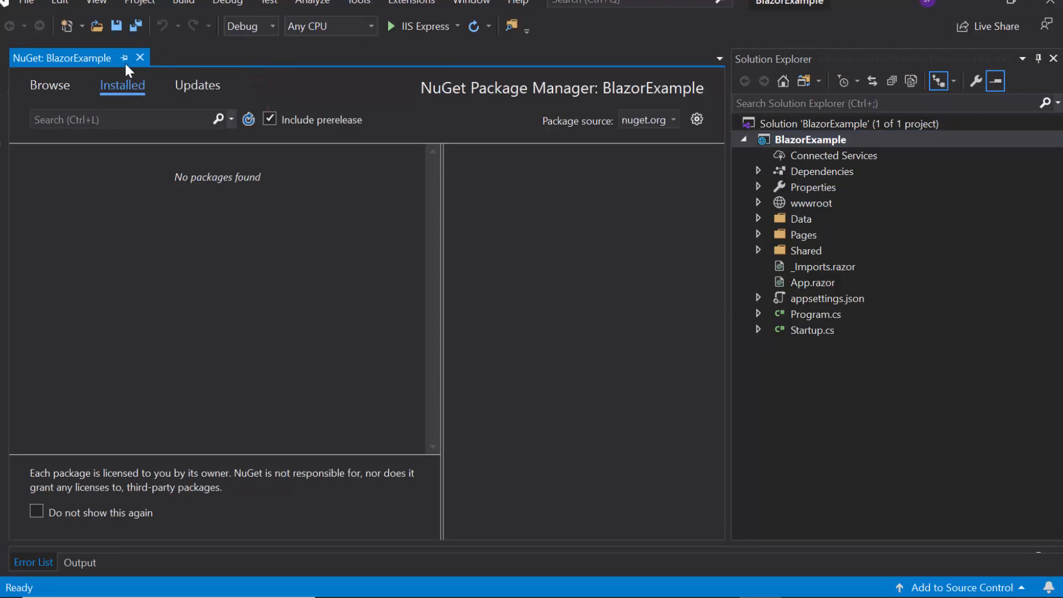
pyautogui.click(50, 85)
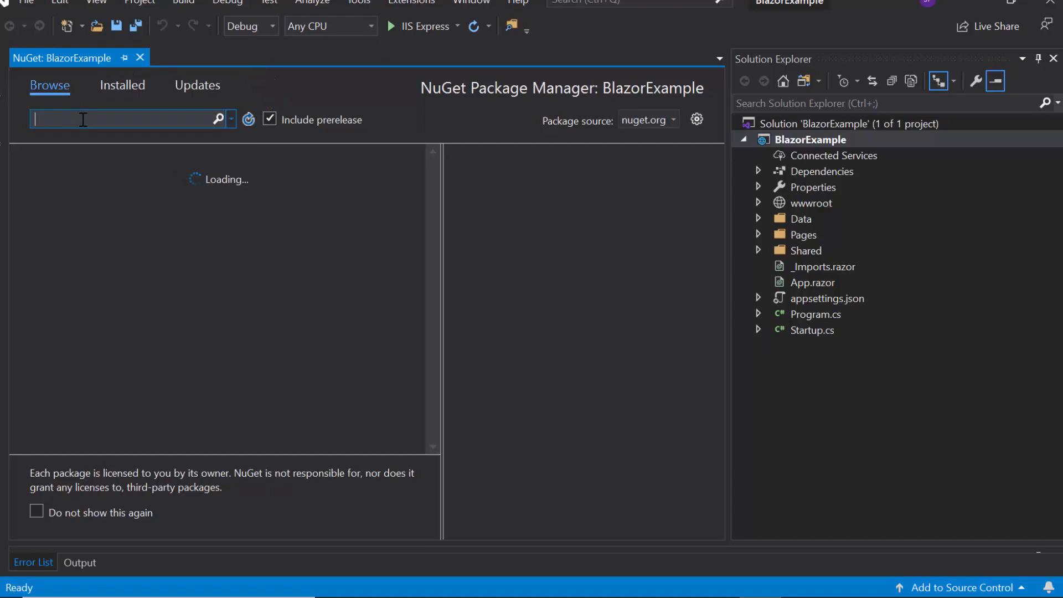
pyautogui.write('Syn')
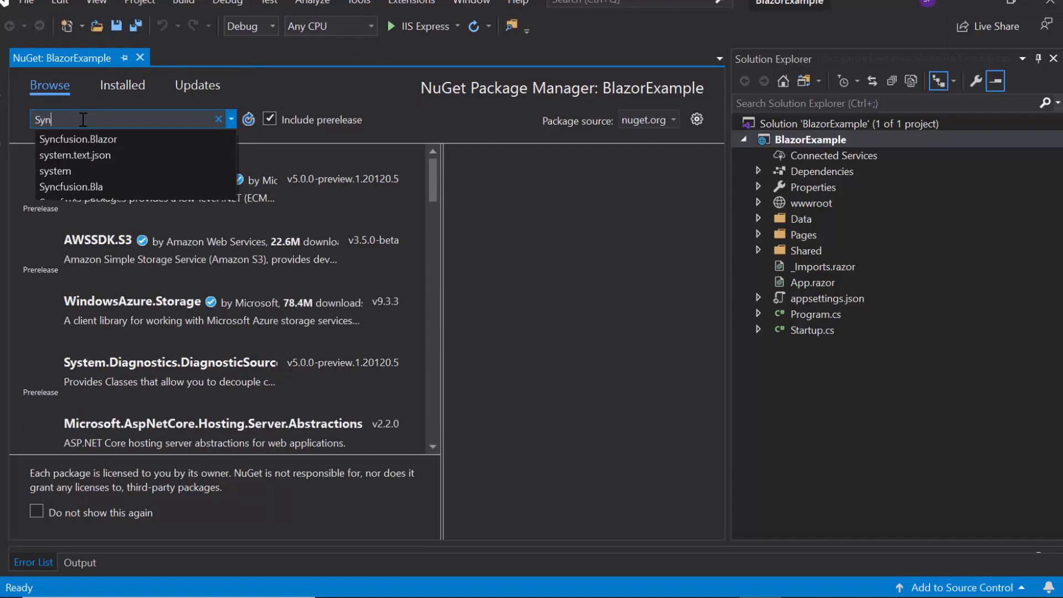
pyautogui.click(75, 140)
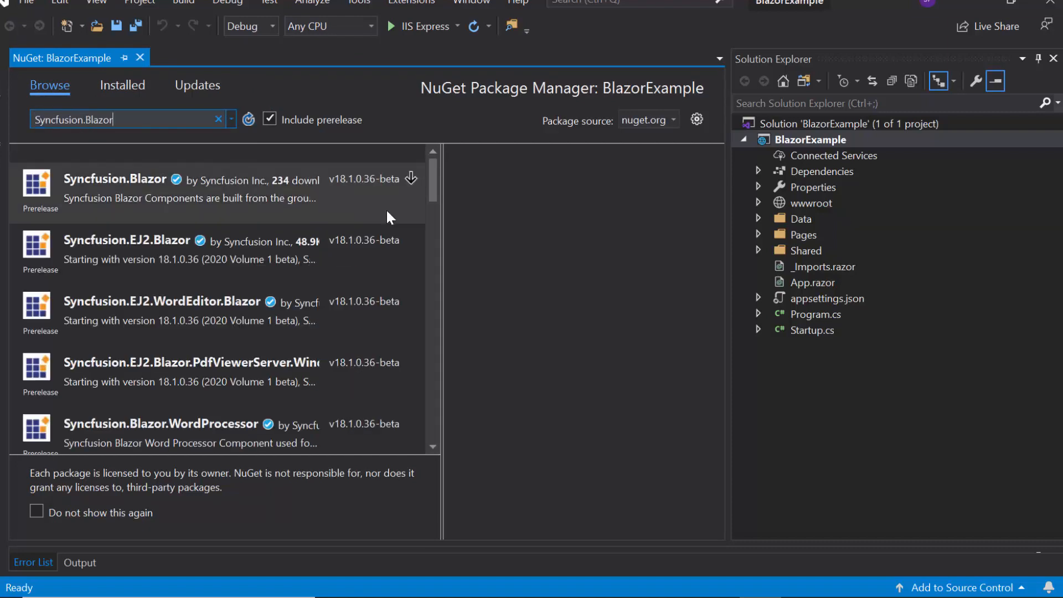
pyautogui.click(114, 180)
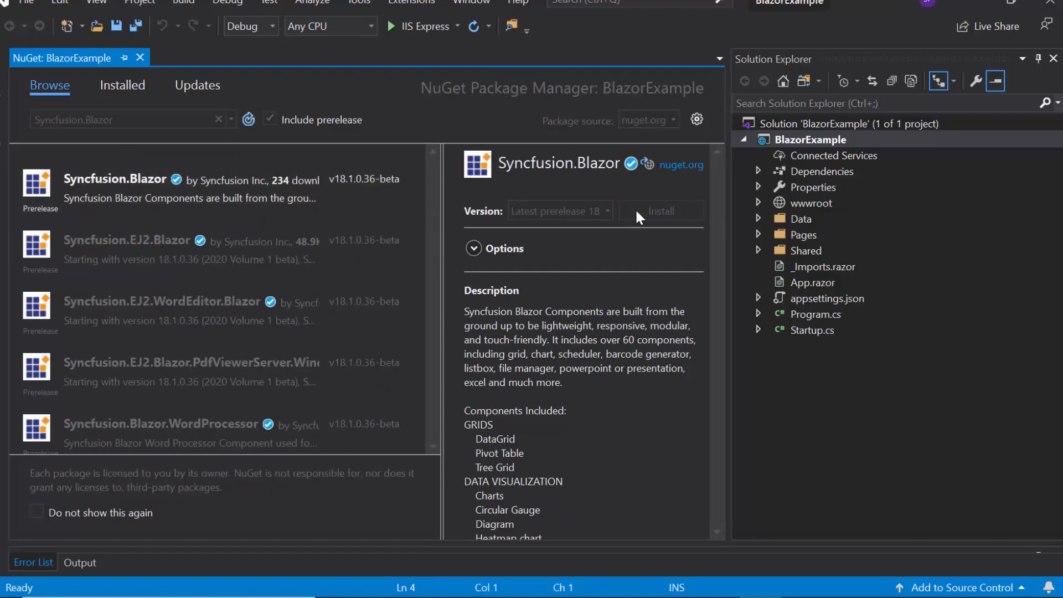
# Install Syncfusion.Blazor into BlazorExample, accepting its license terms
pyautogui.click(661, 210)
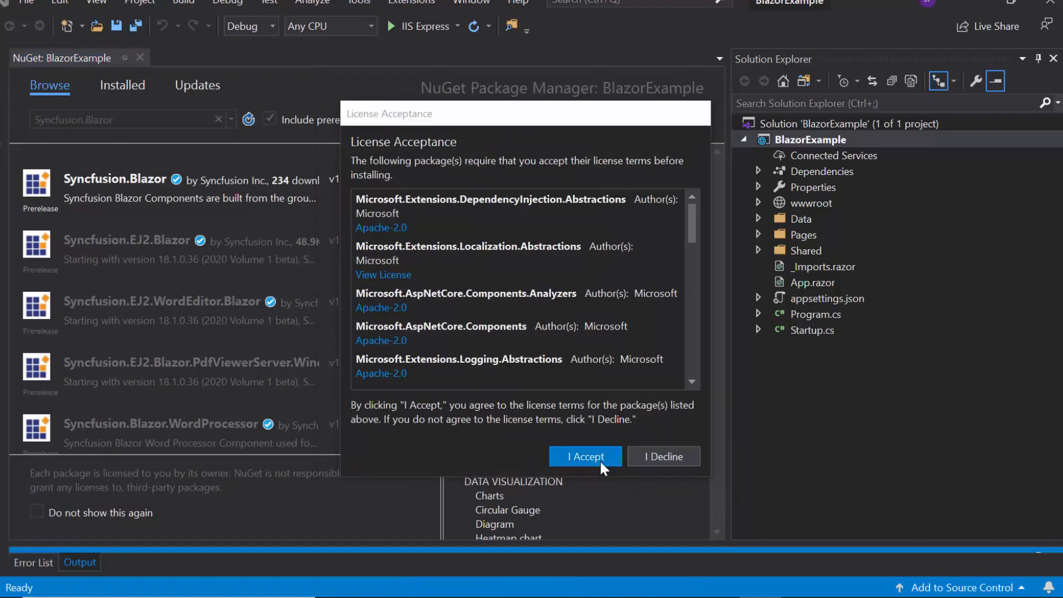
pyautogui.click(584, 456)
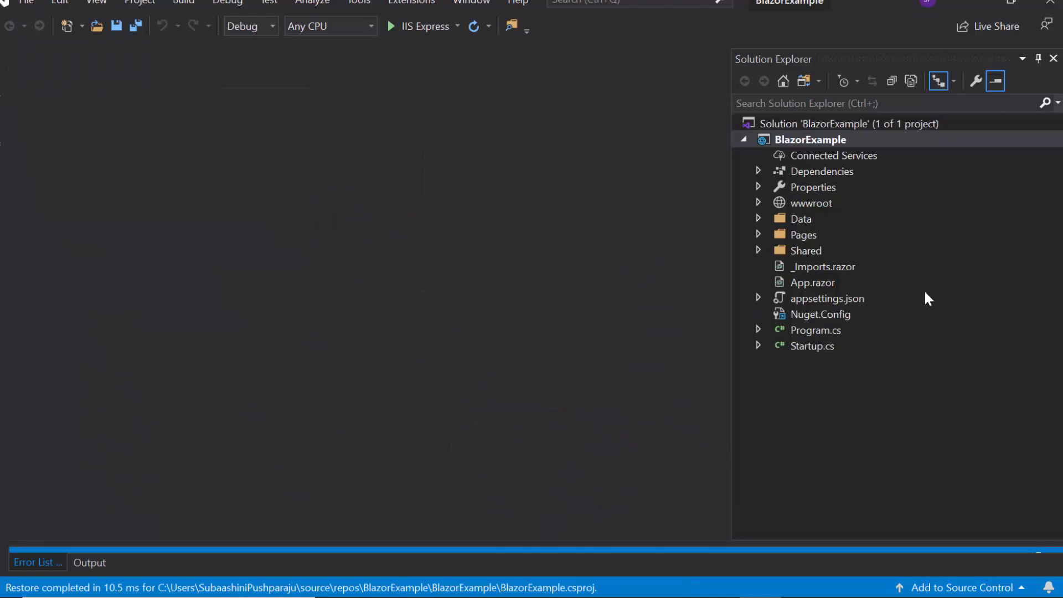
pyautogui.moveTo(848, 271)
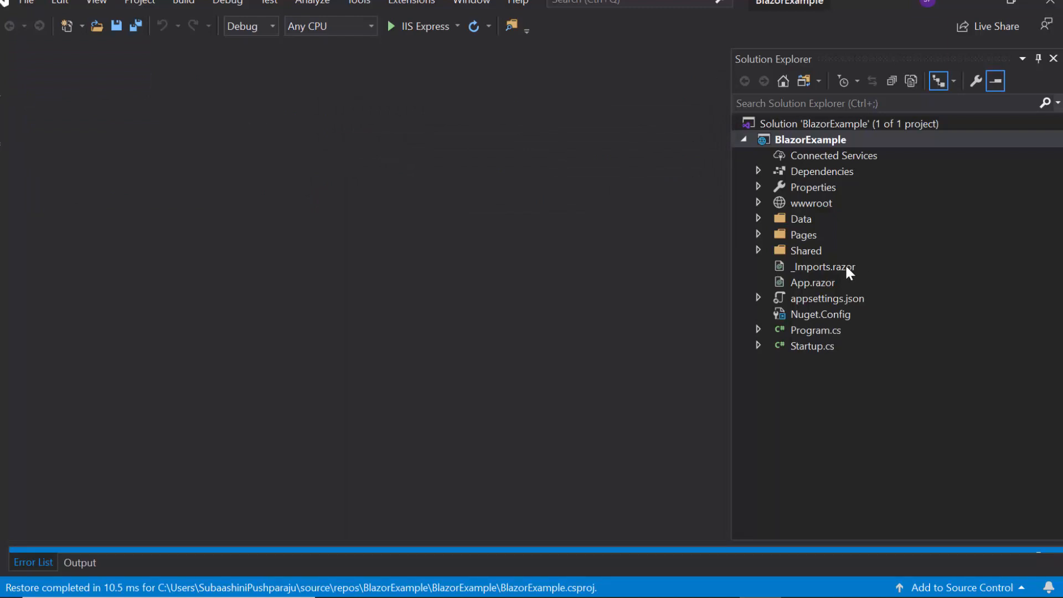
pyautogui.doubleClick(822, 265)
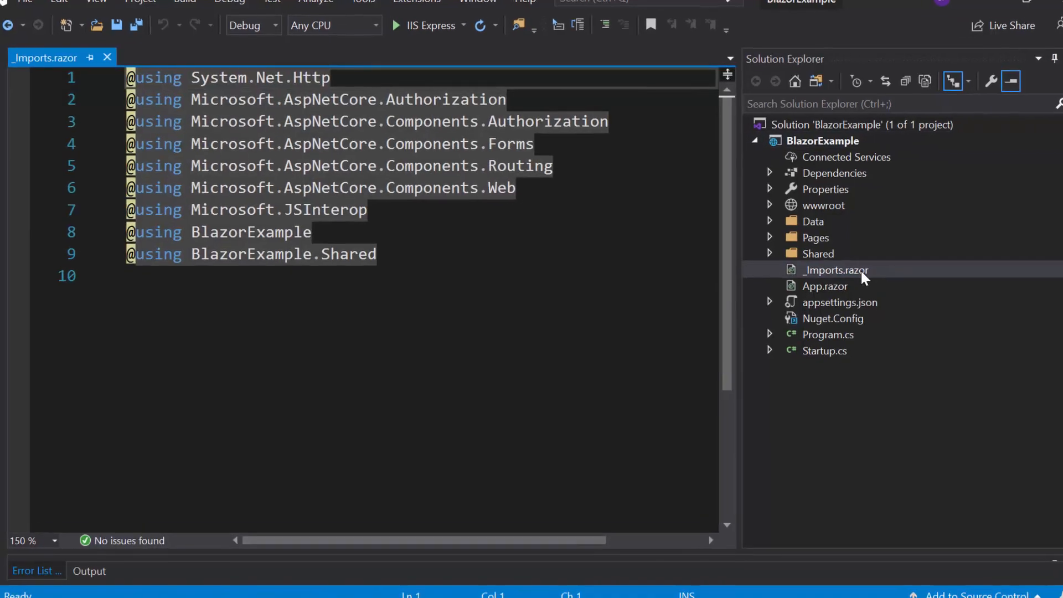
pyautogui.write('@using Syncfusion.')
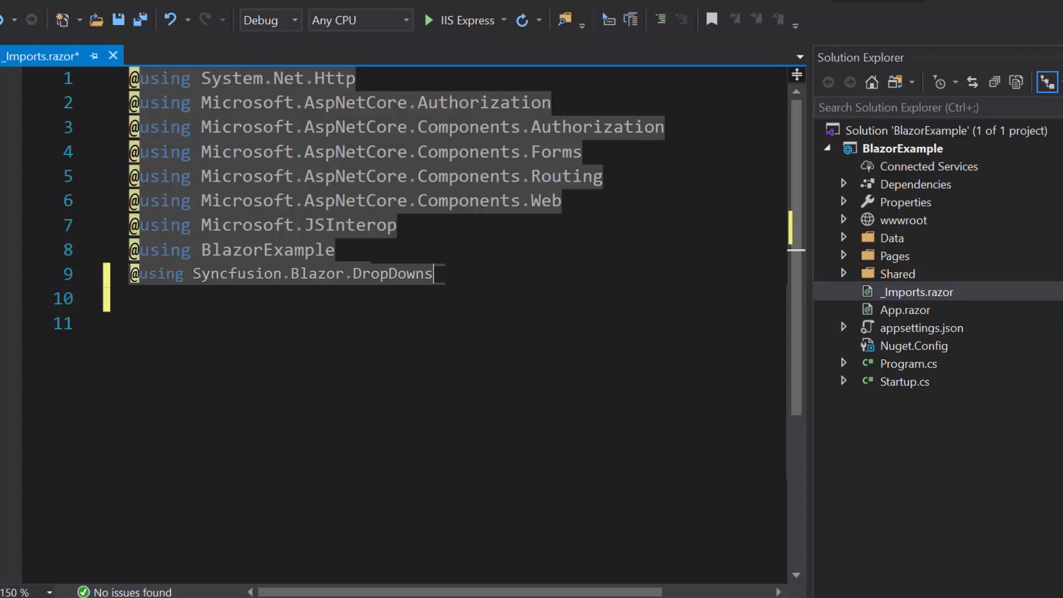
pyautogui.press('Ctrl+s')
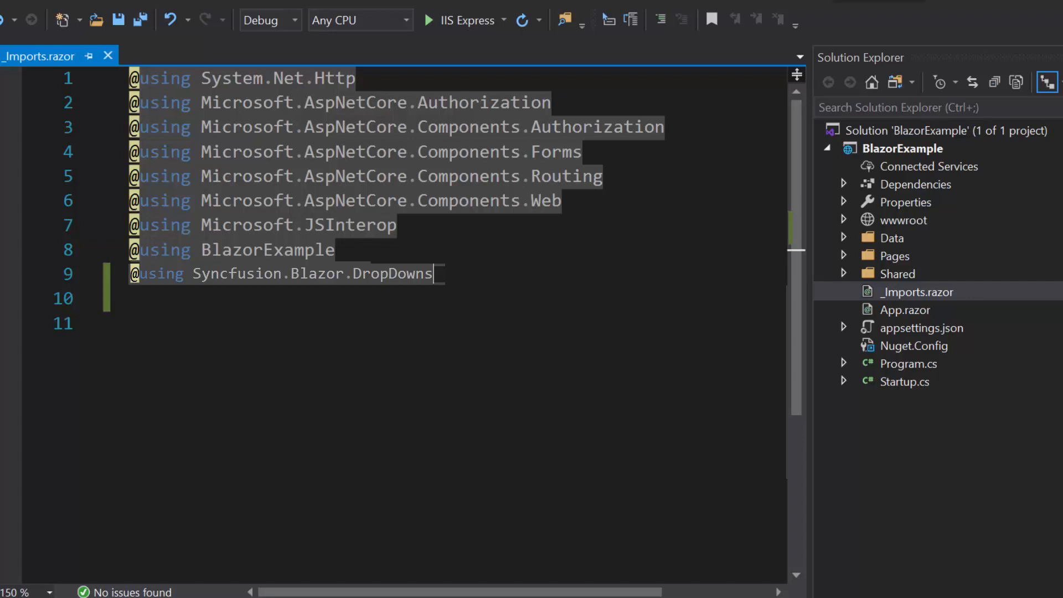
pyautogui.click(904, 380)
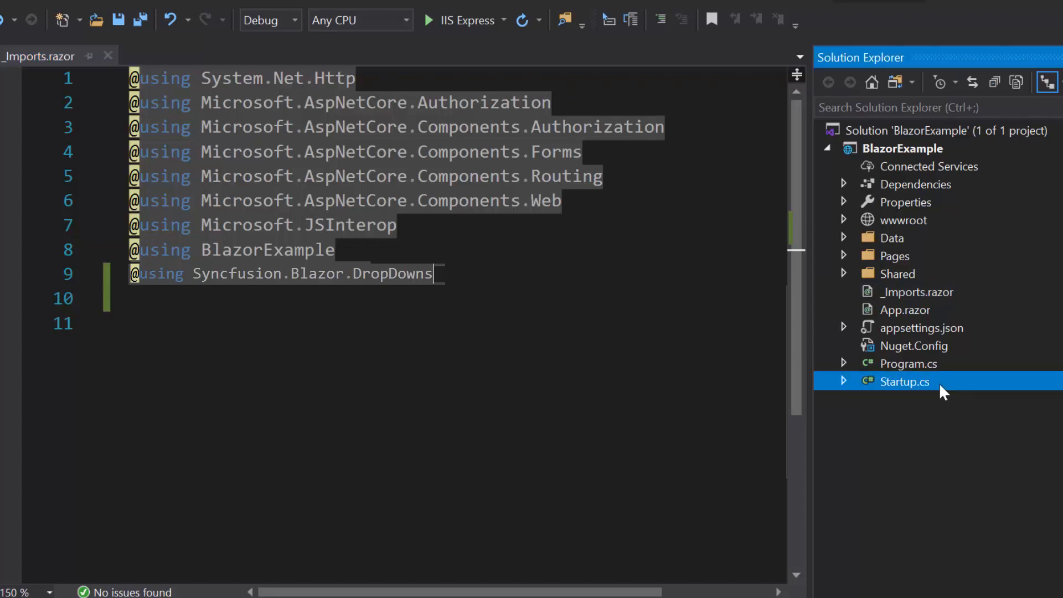
# In Startup.cs add 'using Syncfusion.Blazor;' and services.AddSyncfusionBlazor() in ConfigureServices
pyautogui.doubleClick(905, 382)
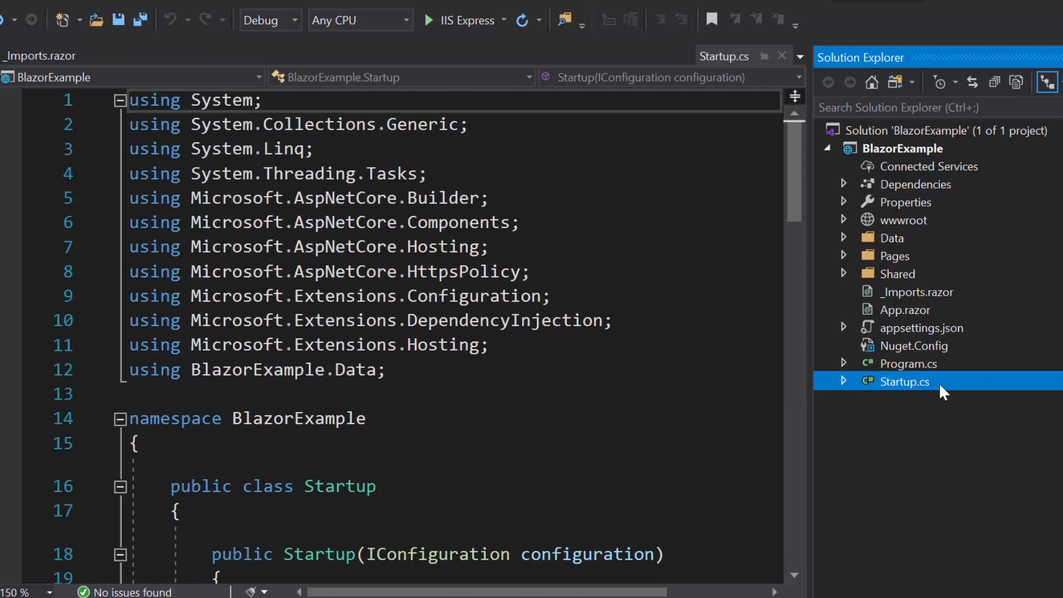
pyautogui.write('using Syncfusion')
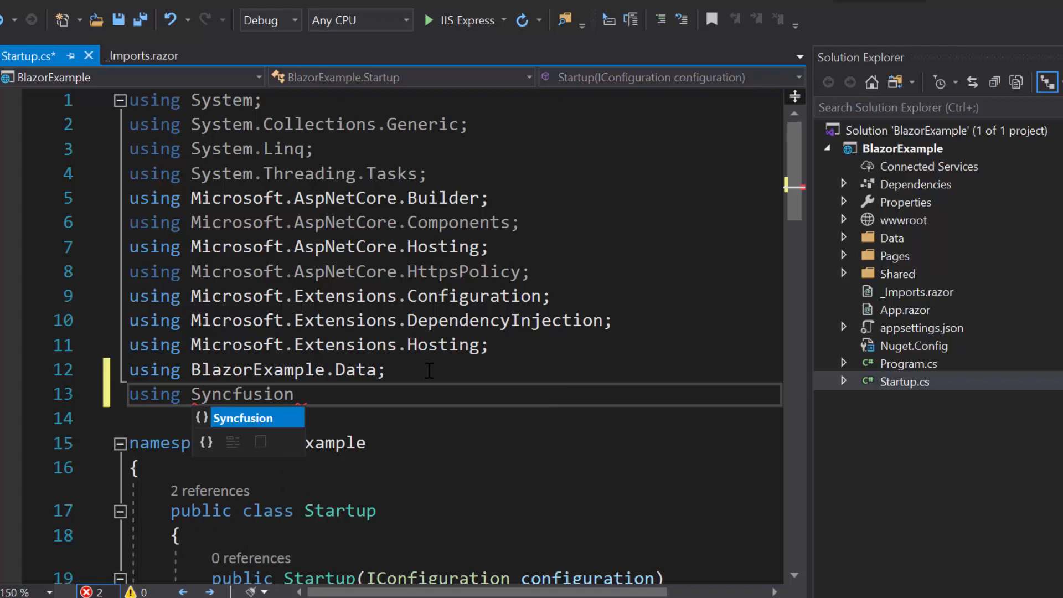
pyautogui.write('.Blazor;')
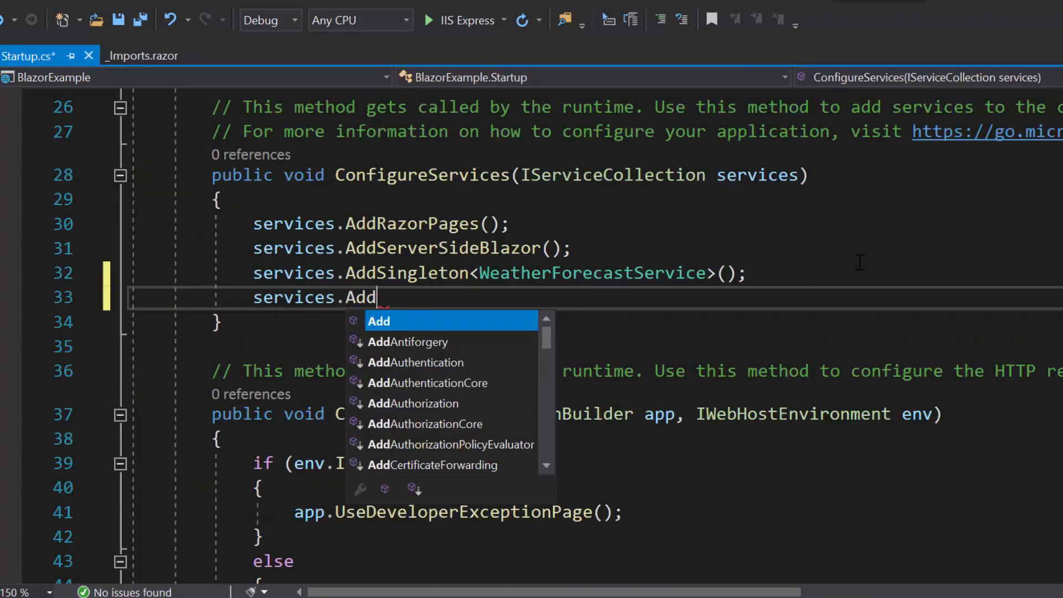
pyautogui.write('SyncfusionBlazor();')
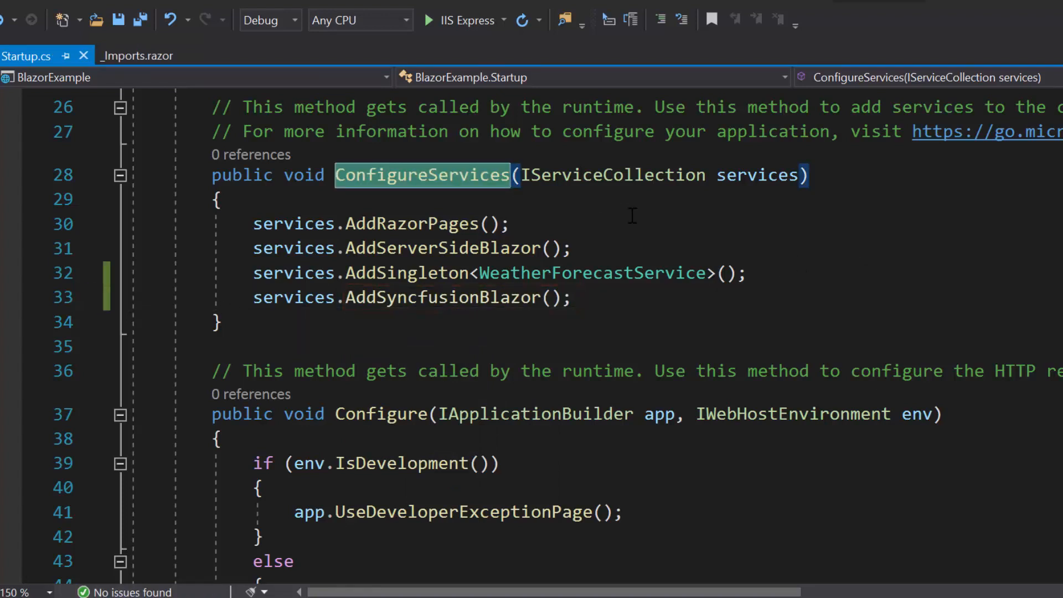
# Register the Syncfusion license key in Configure, replacing the license key comment
pyautogui.scroll(-3)
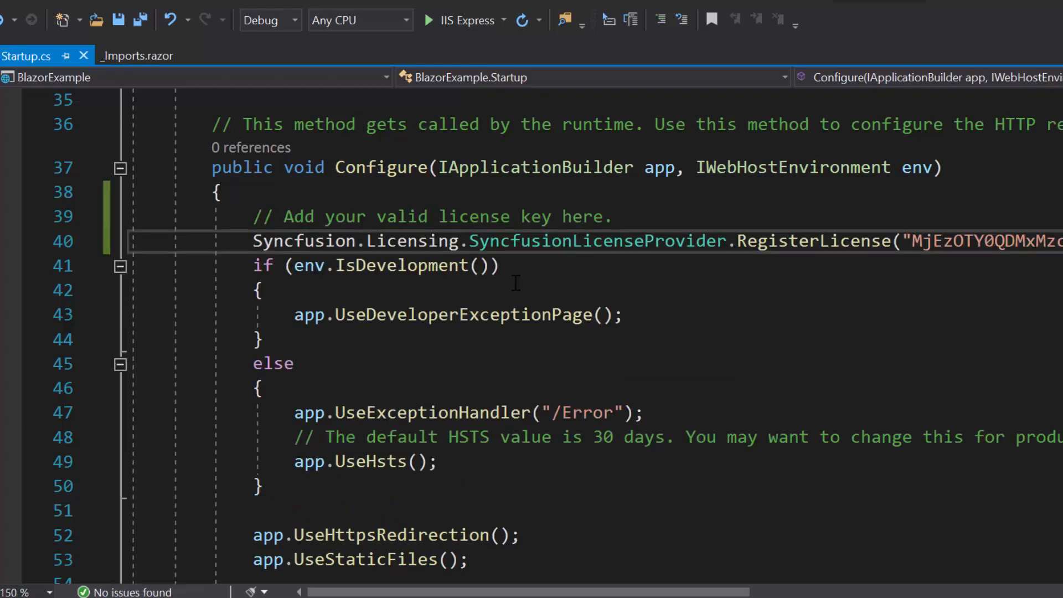
pyautogui.doubleClick(812, 242)
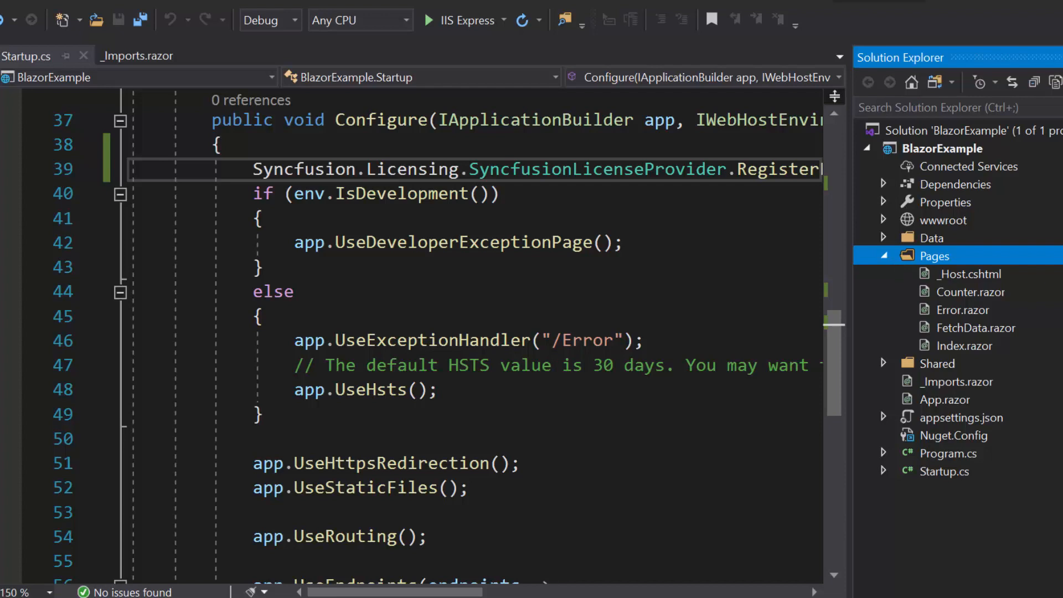
# Link _content/Syncfusion.Blazor/styles/material.css in the head of _Host.cshtml
pyautogui.click(968, 274)
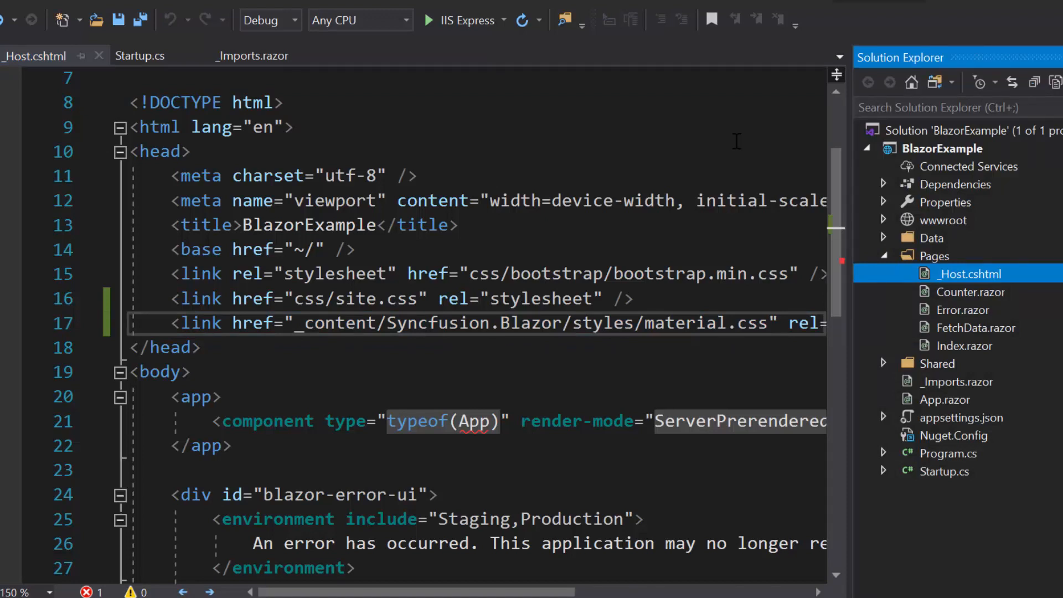
pyautogui.moveTo(1013, 354)
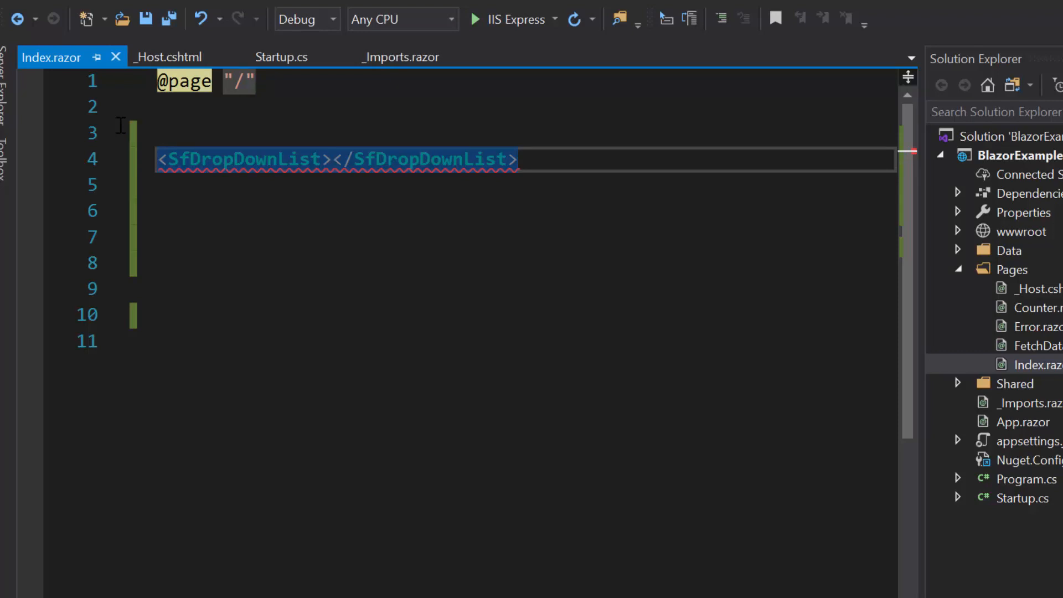
pyautogui.write('@code {')
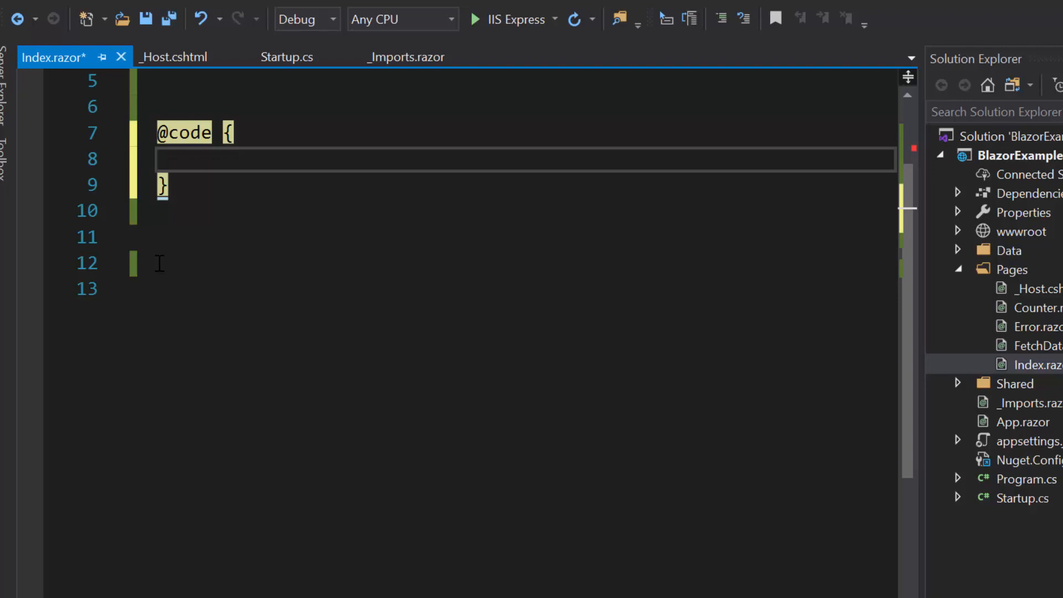
pyautogui.write('pu')
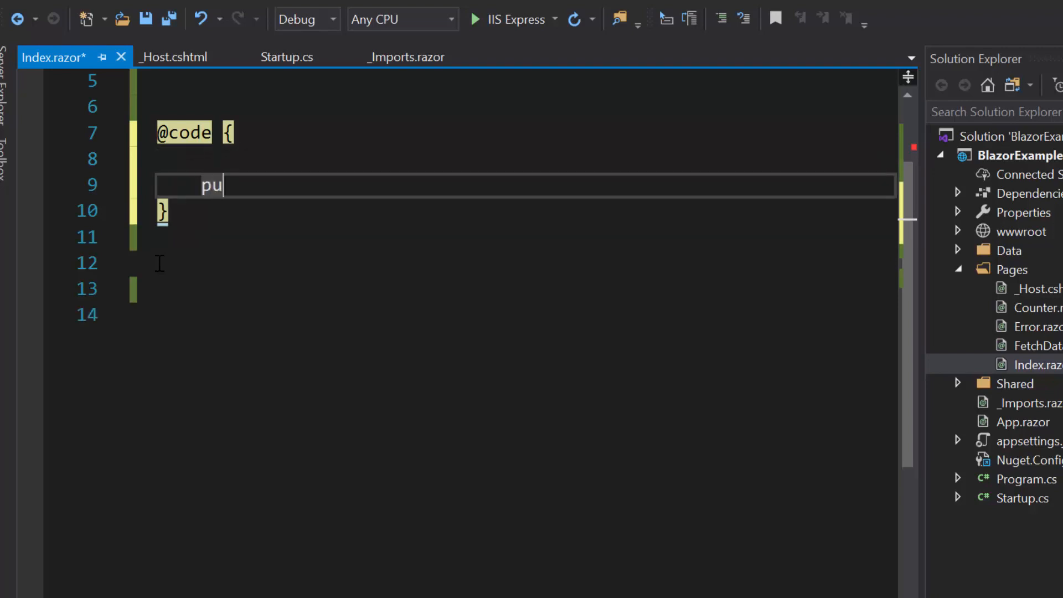
pyautogui.write('blic class GamesData')
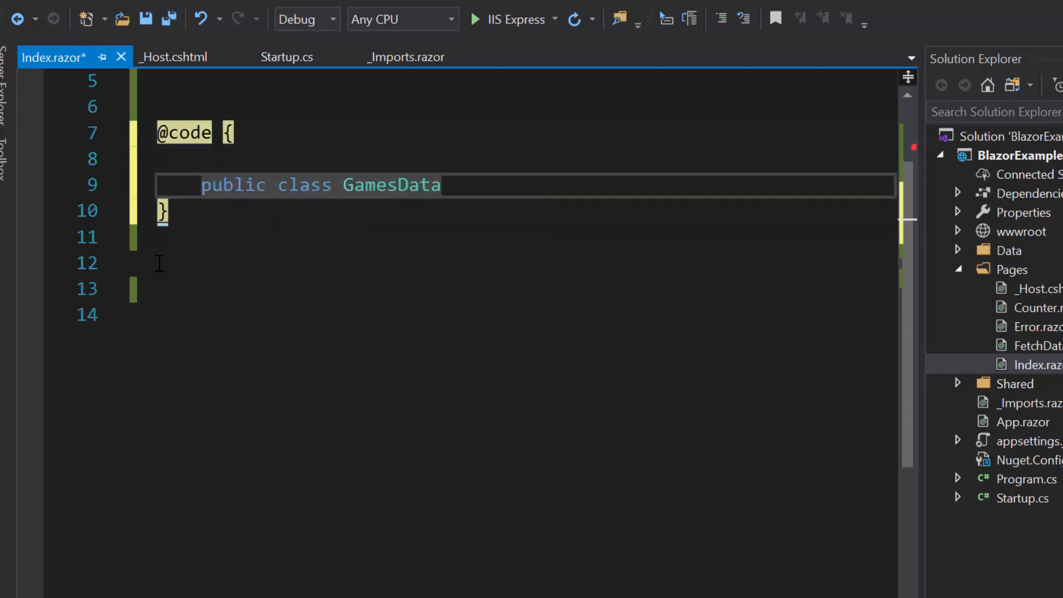
pyautogui.write('public string Name { get; set; }')
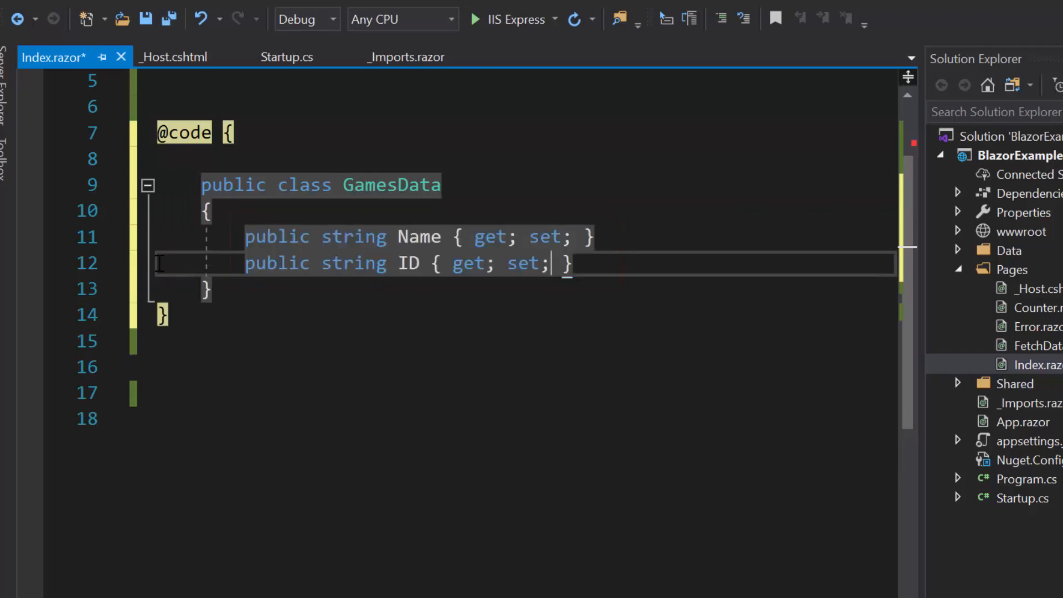
pyautogui.write('List<>')
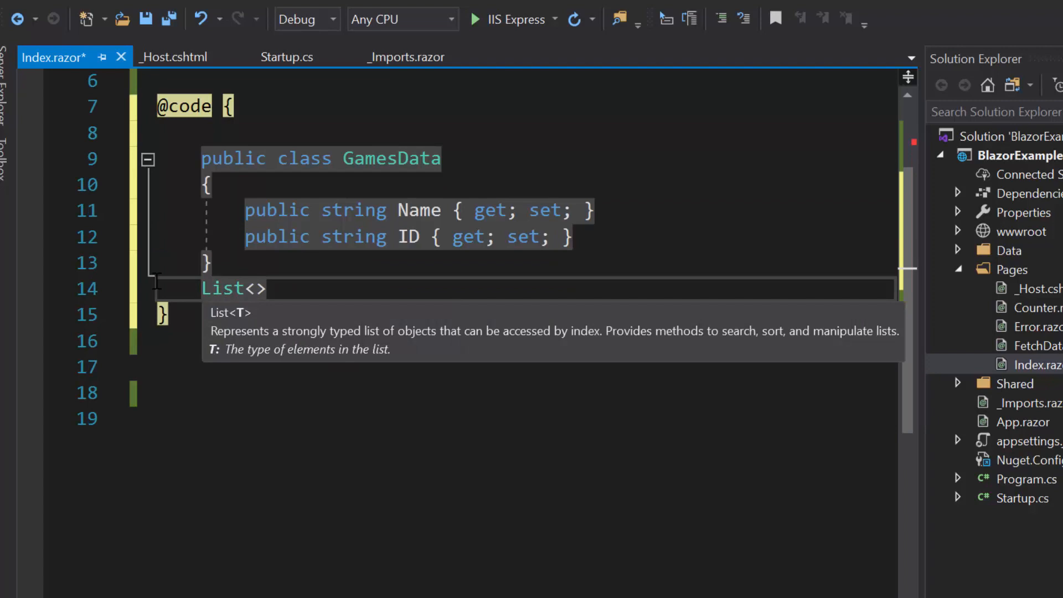
pyautogui.write('GamesData> Games = new List<GamesData>')
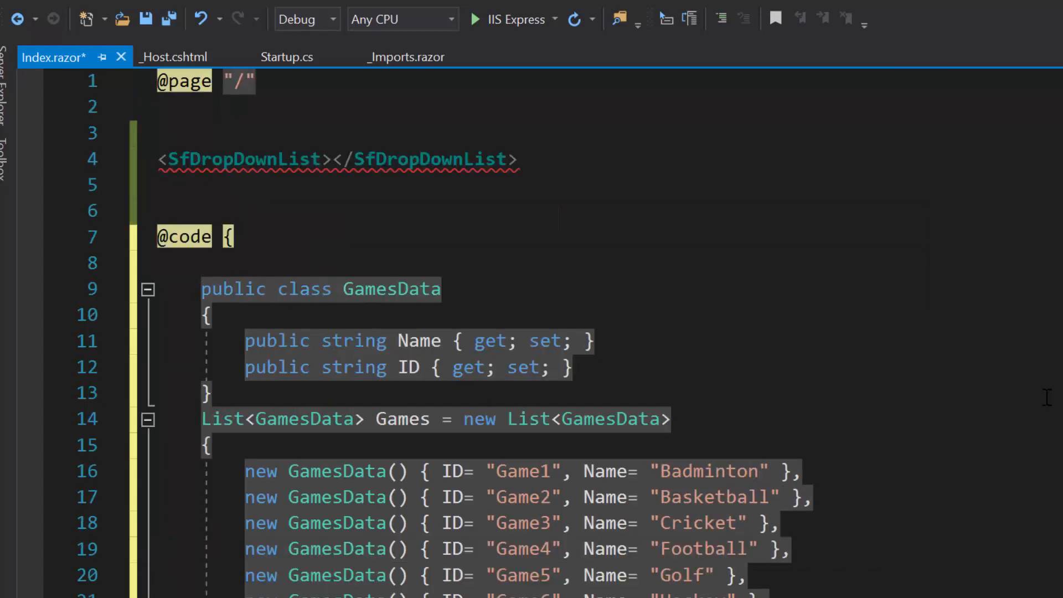
# Set the SfDropDownList's TItem="GamesData", TValue="string" and DataSource="Games"
pyautogui.doubleClick(391, 289)
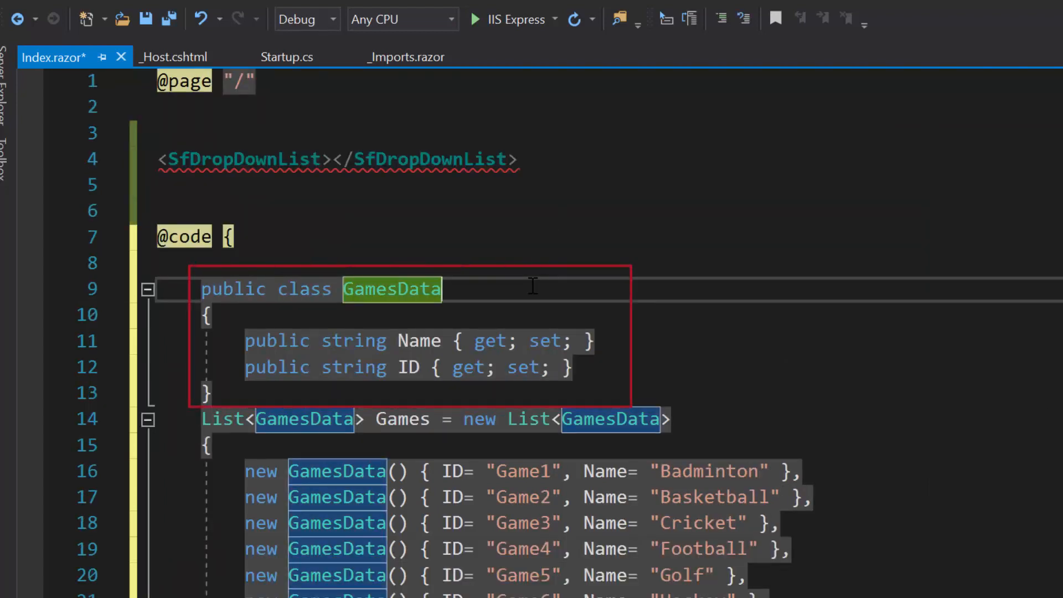
pyautogui.write('TItem="GamesData')
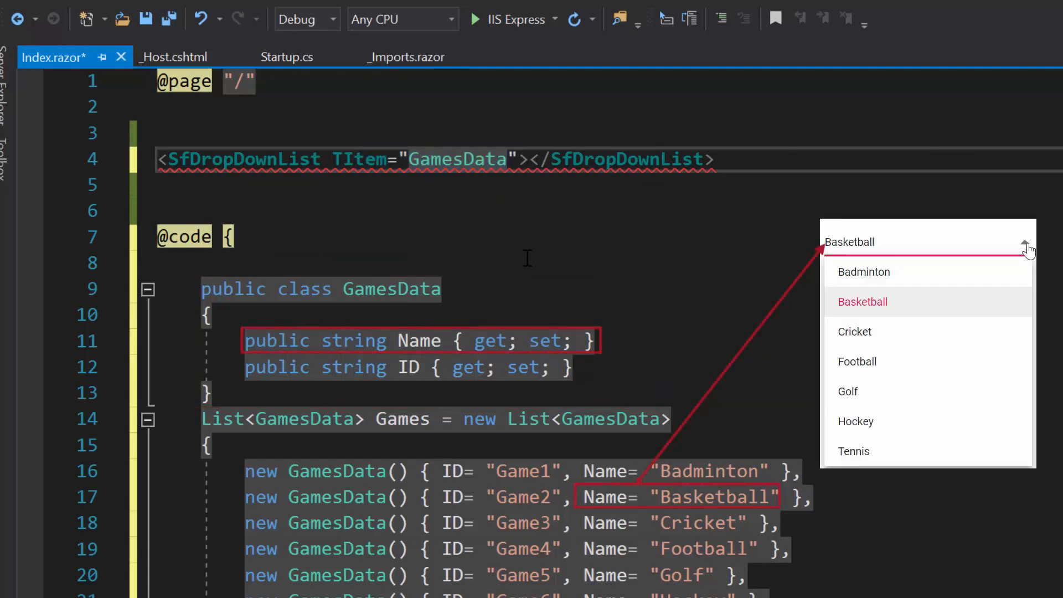
pyautogui.write('" "')
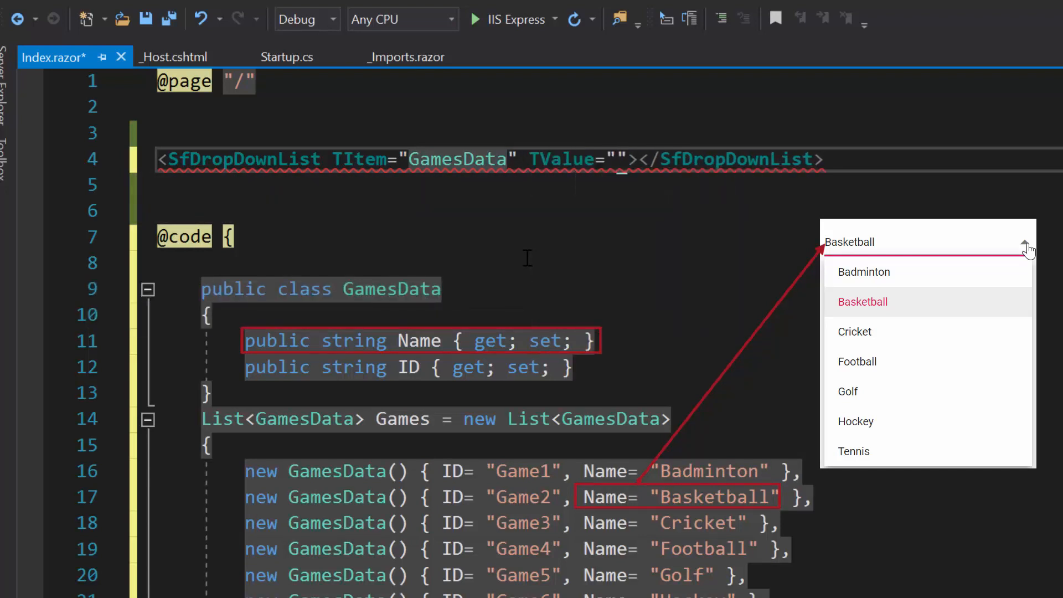
pyautogui.write('string"')
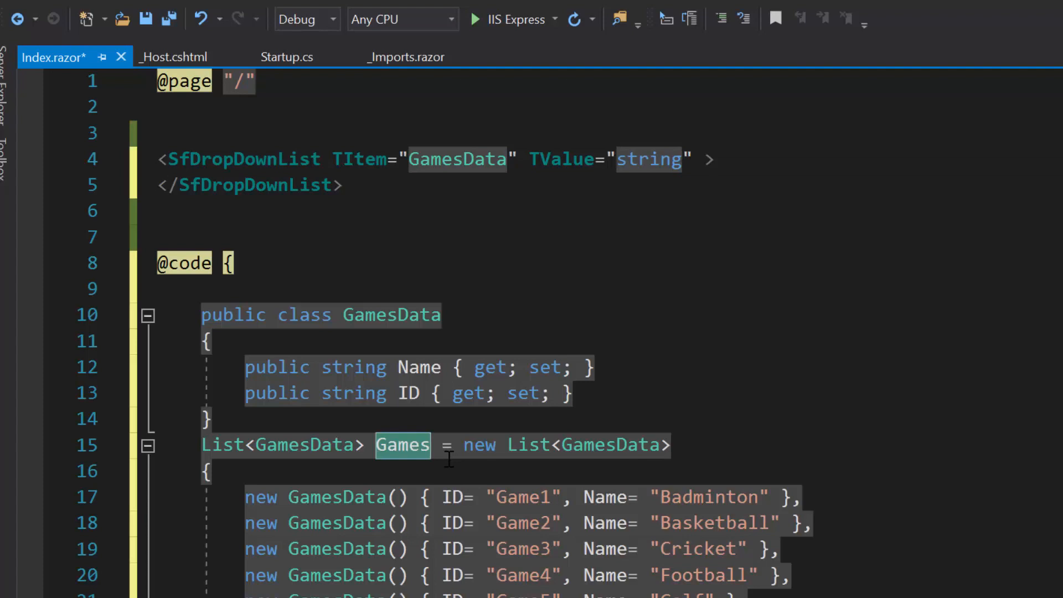
pyautogui.write('DataSource="Games"')
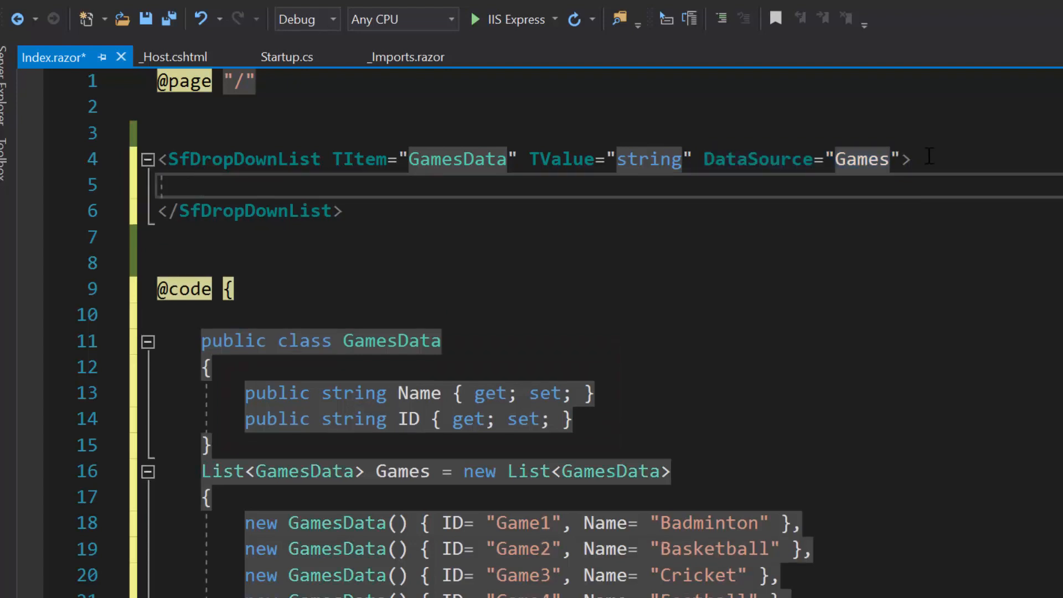
# Add DropDownListFieldSettings mapping Text="Name" and Value="ID"
pyautogui.write('DropDownListFieldSettings></DropDownListFieldSettings>')
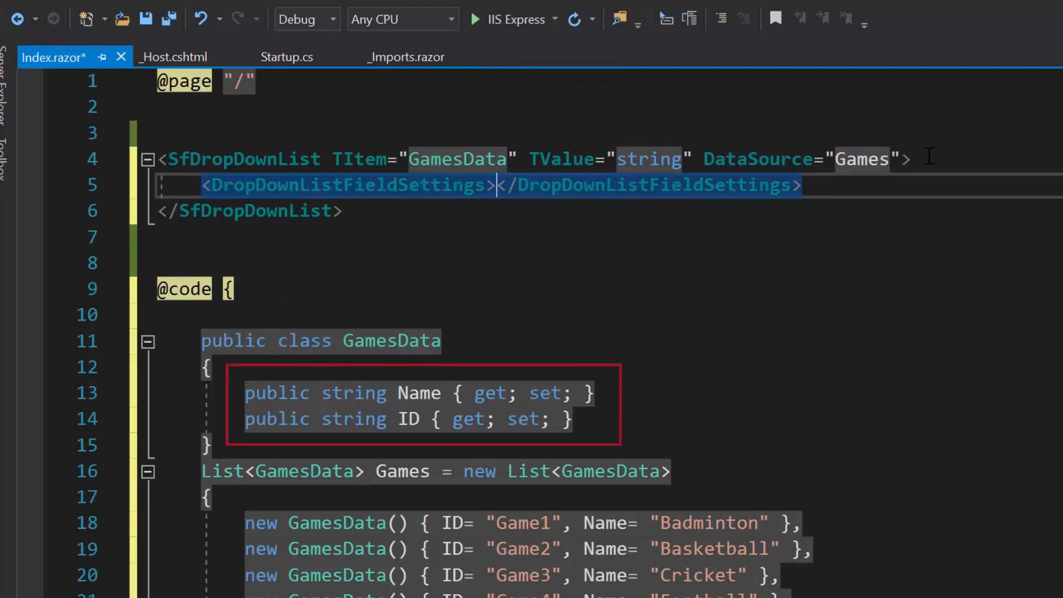
pyautogui.write('Tex>')
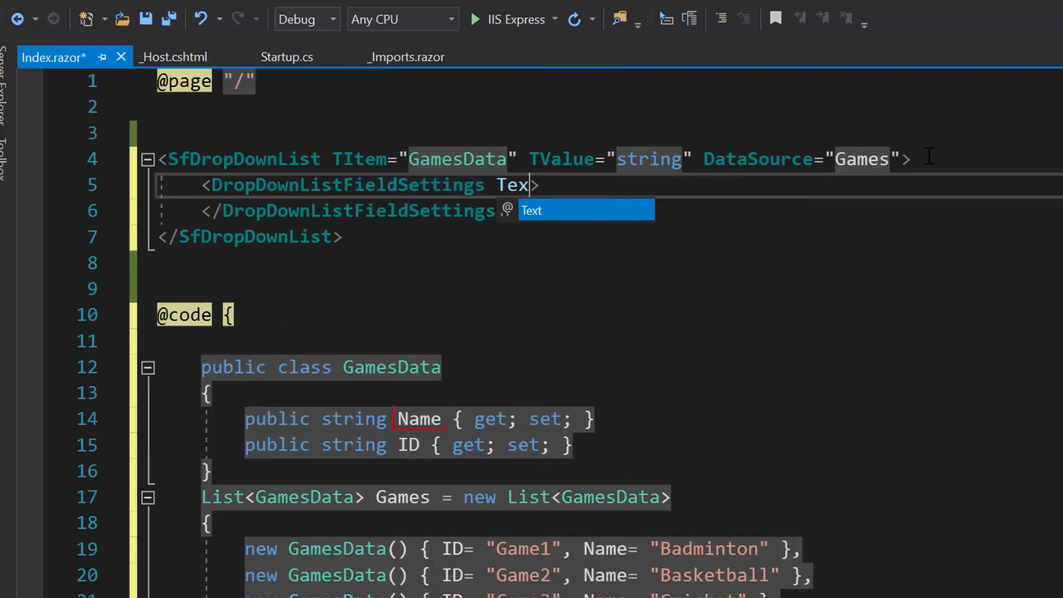
pyautogui.write('="Name" V')
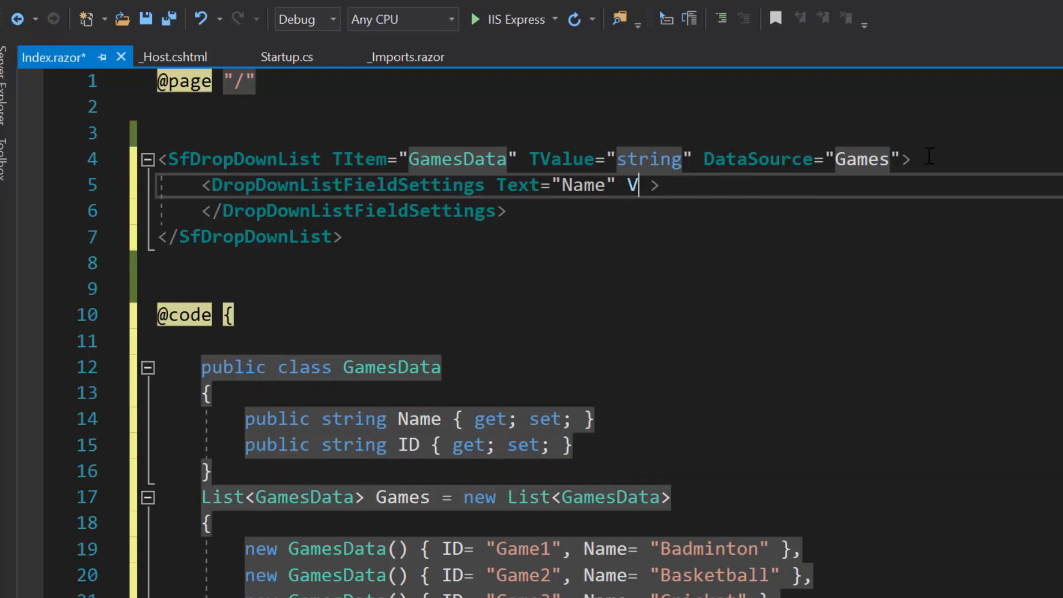
pyautogui.write('alue="ID"')
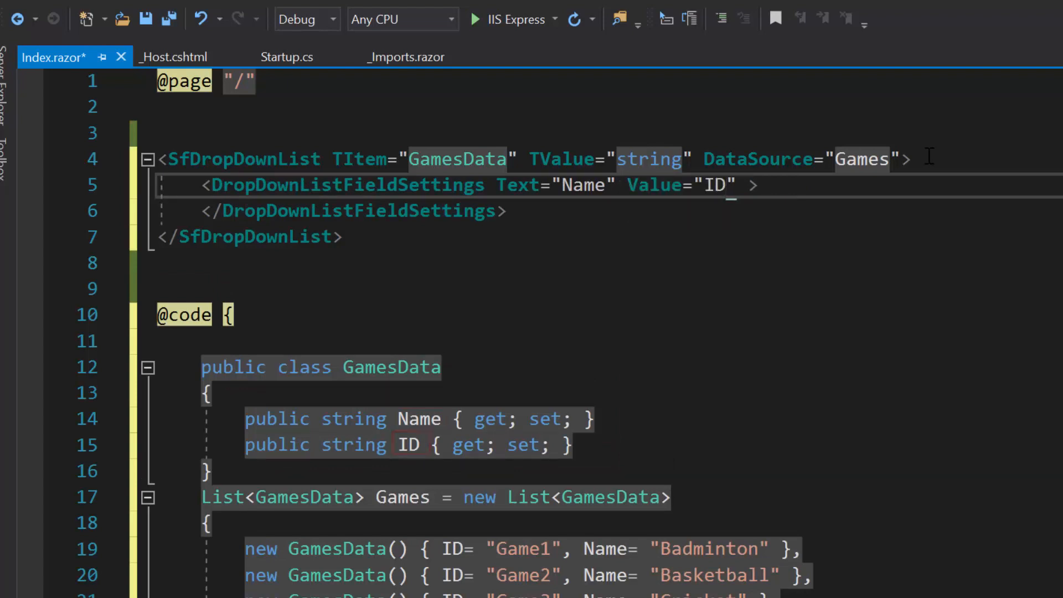
# Give the dropdown Placeholder="Select a game"
pyautogui.scroll(-3)
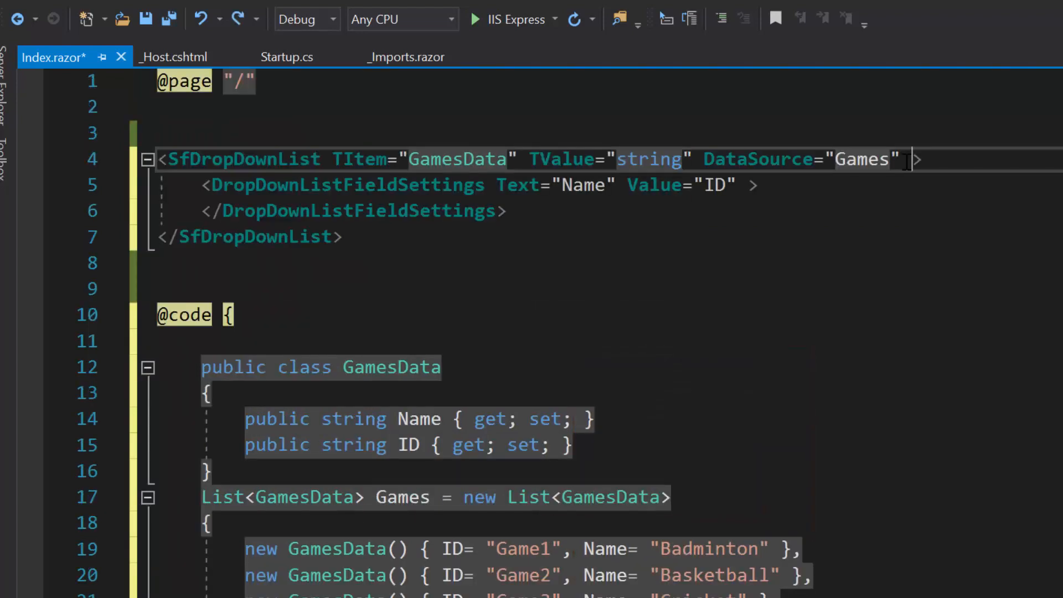
pyautogui.write('Pl>')
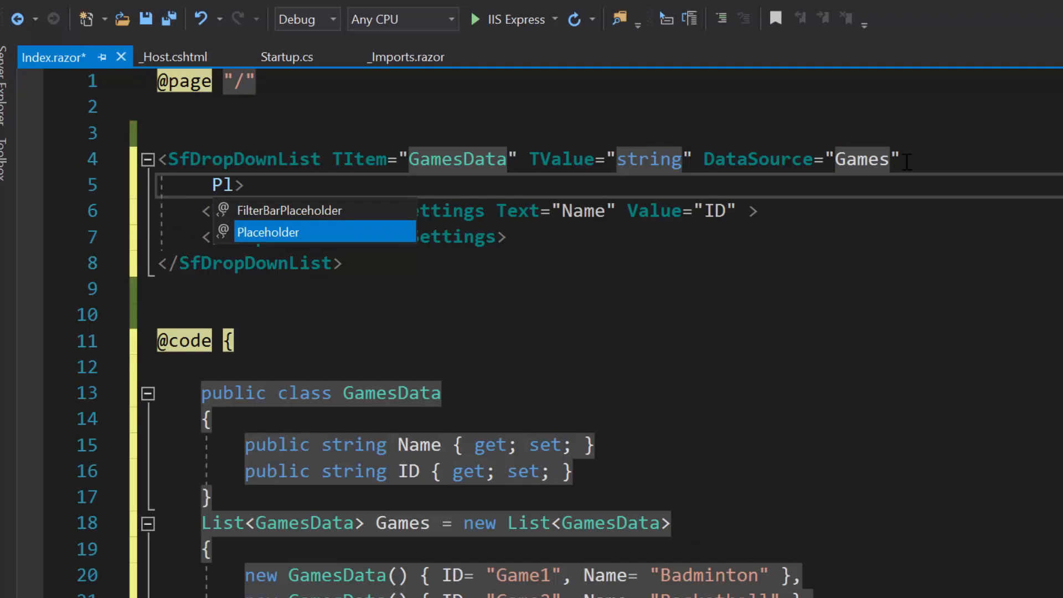
pyautogui.write('Placeholder="Select a "')
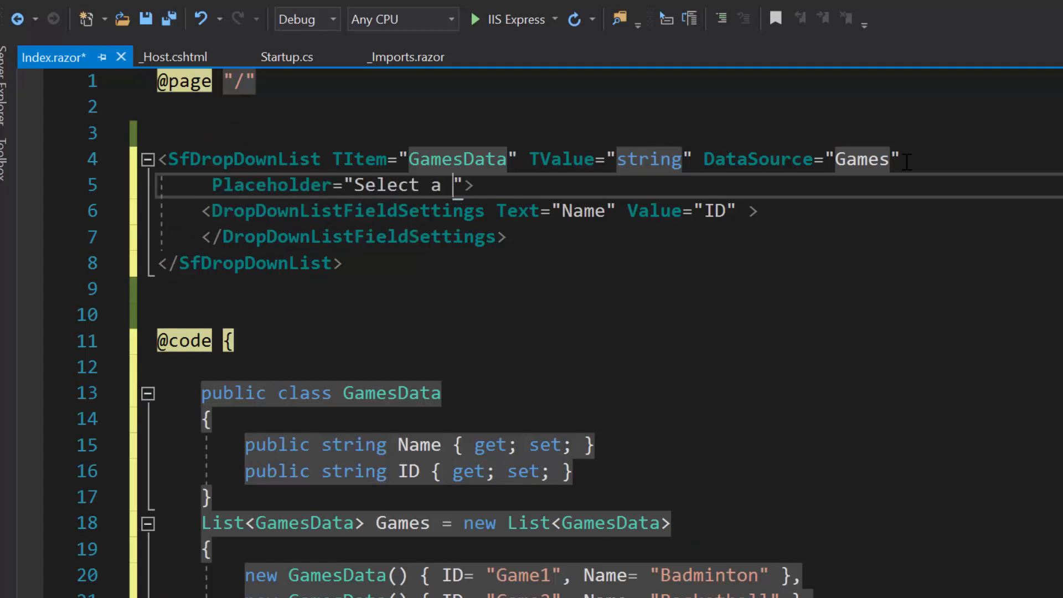
pyautogui.write('game')
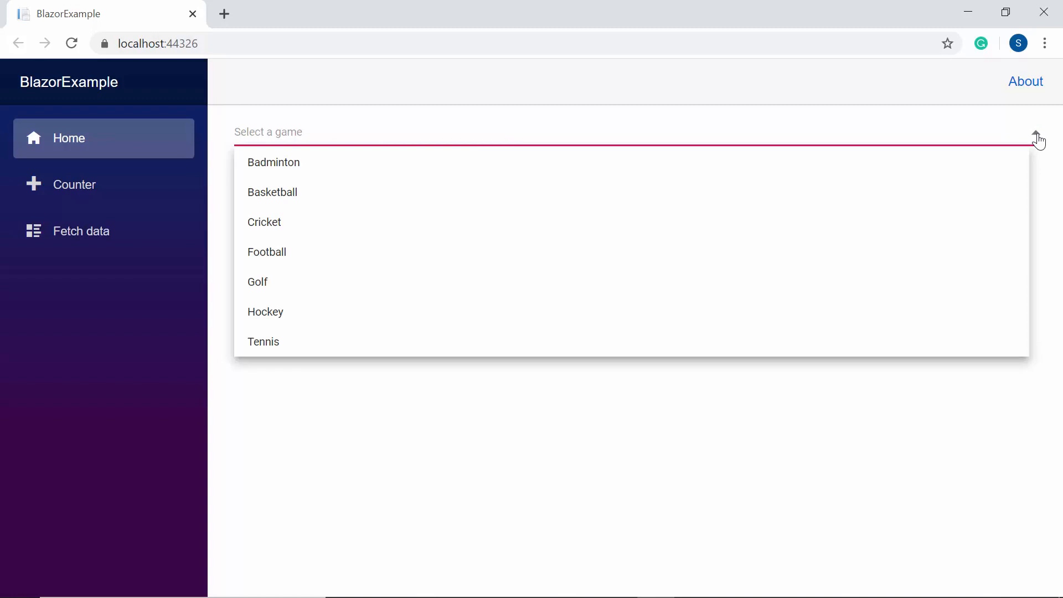
pyautogui.moveTo(983, 201)
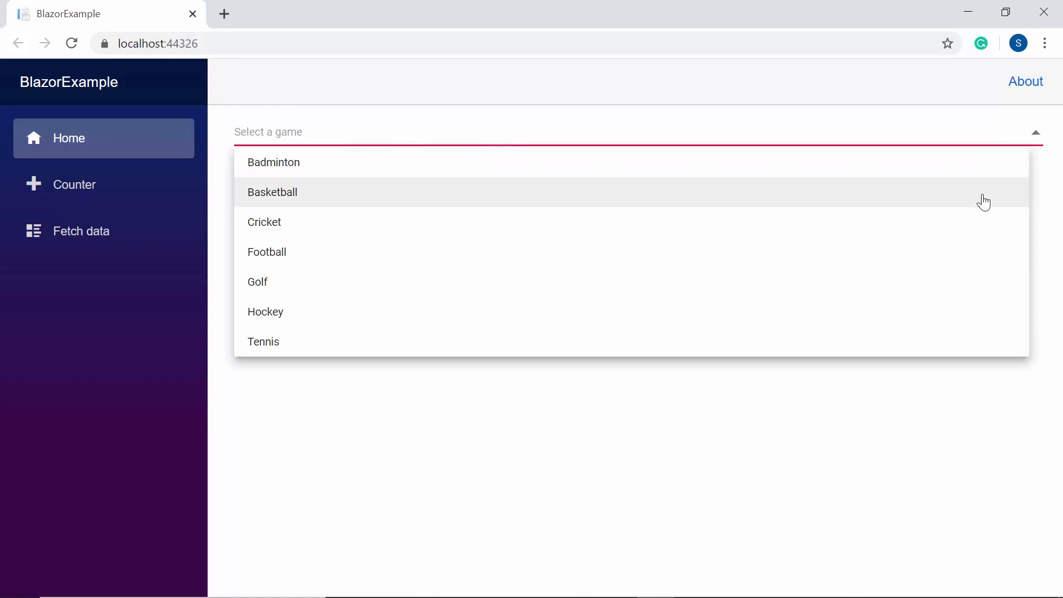
# Review the running dropdown's seven games and close the list without choosing one
pyautogui.click(272, 193)
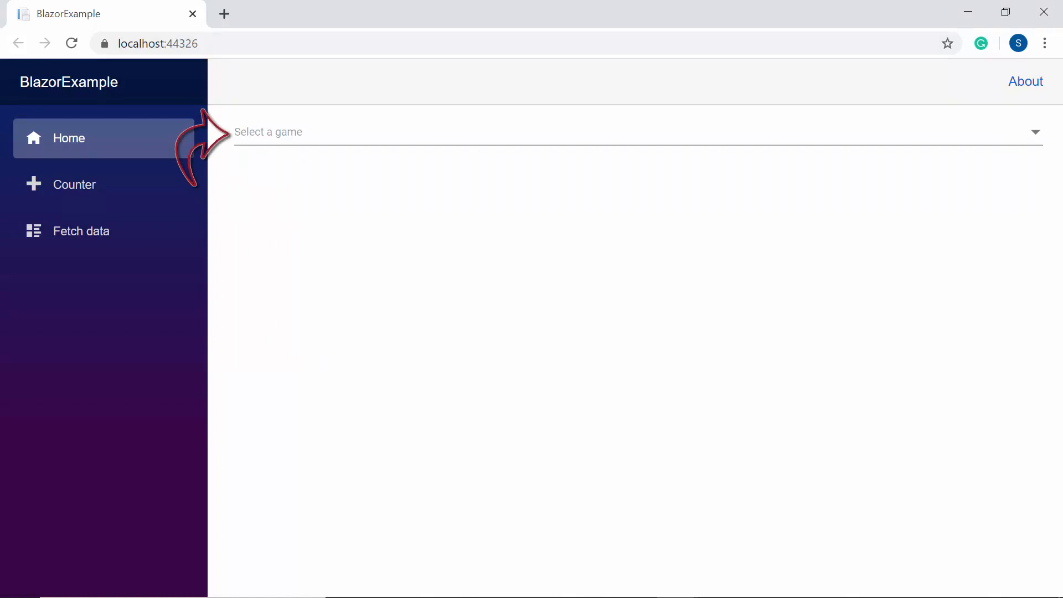
pyautogui.click(630, 128)
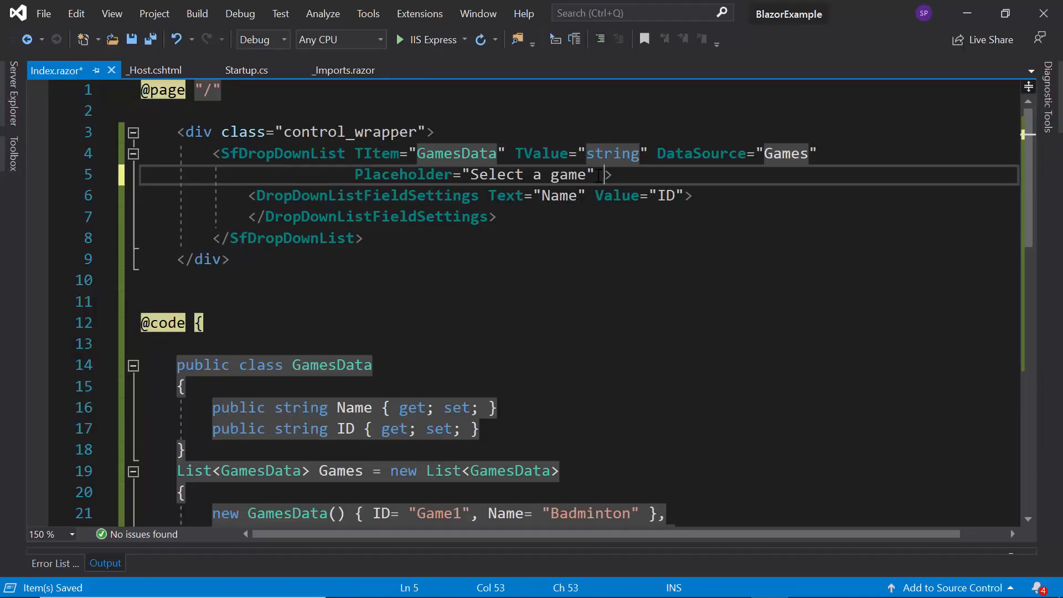
# Add the PopupWidth and PopupHeight attributes to the dropdown via IntelliSense
pyautogui.write('Po')
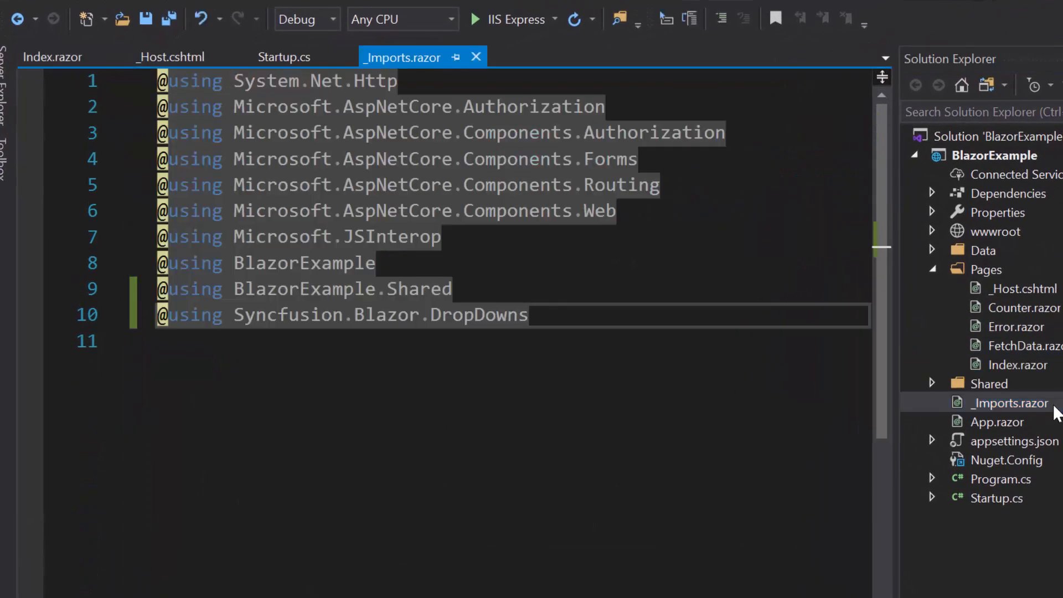
pyautogui.write('@using Syncfusion.Blaz')
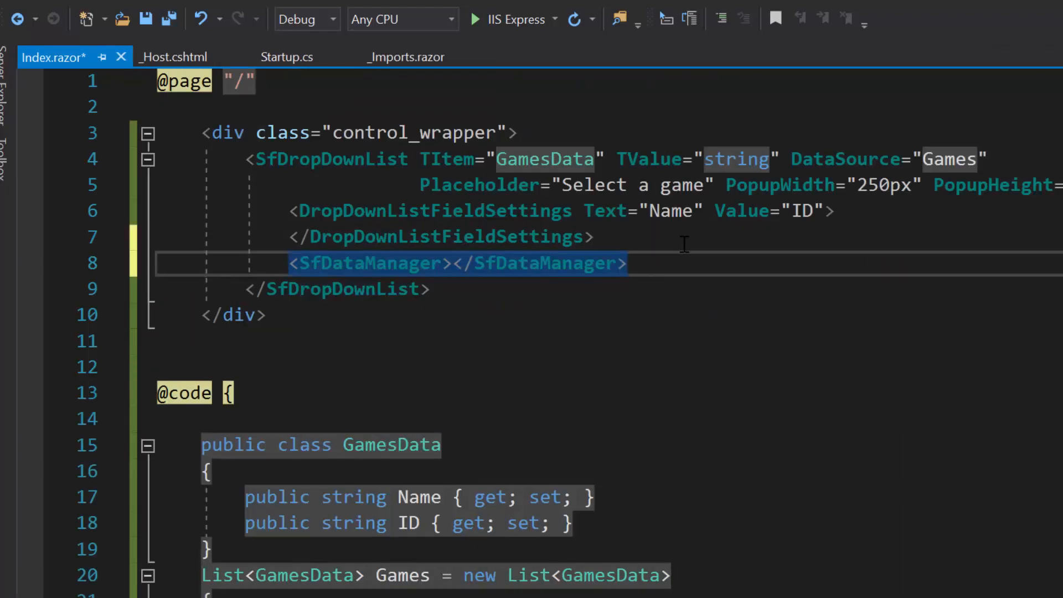
pyautogui.press('Enter')
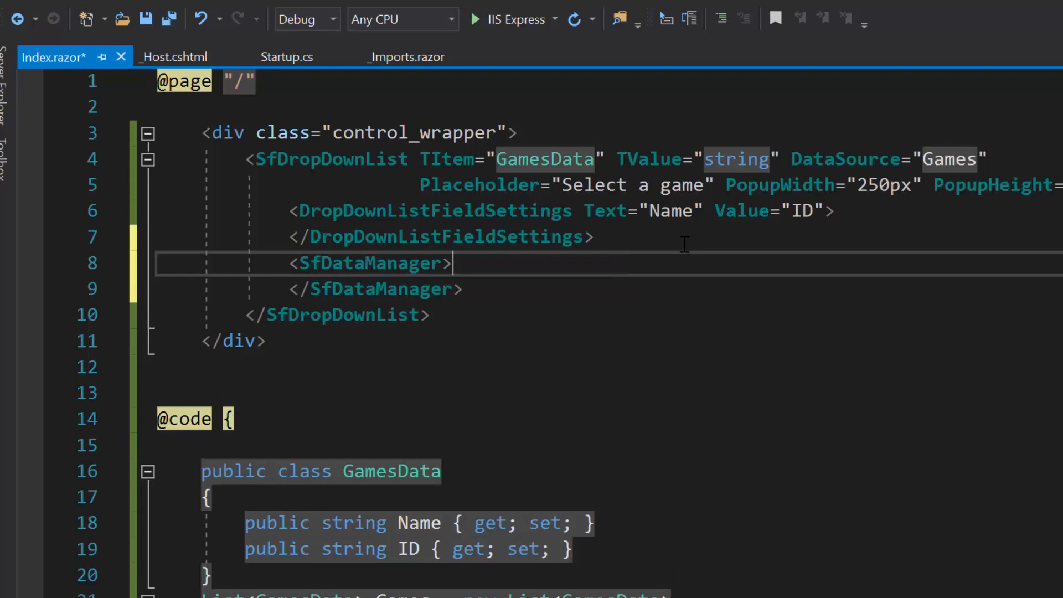
pyautogui.write('Url=""')
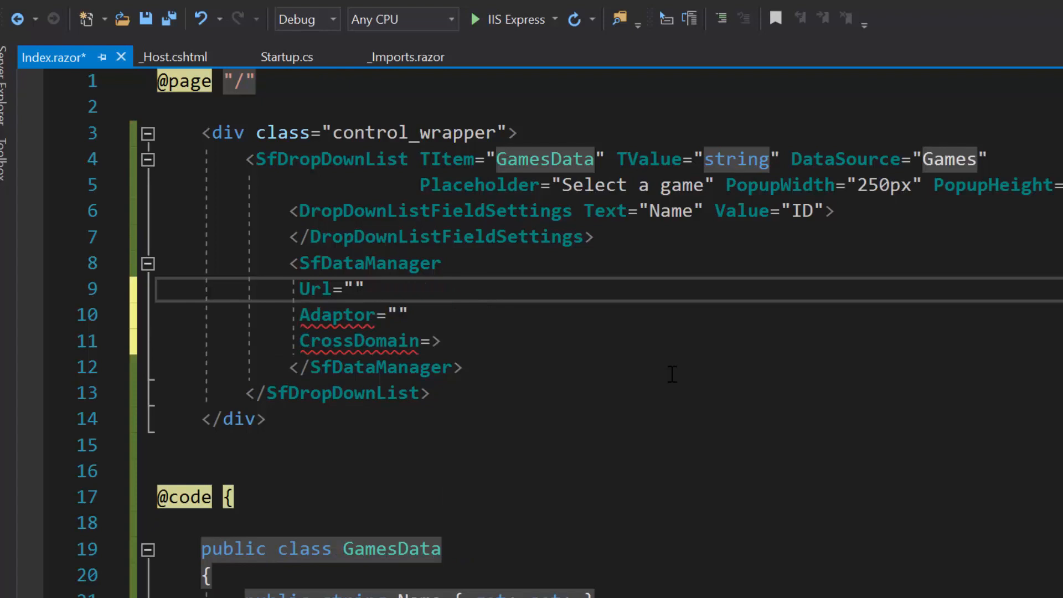
pyautogui.write('https://ej2services.syncfusion.com/production/web-services/api/Em')
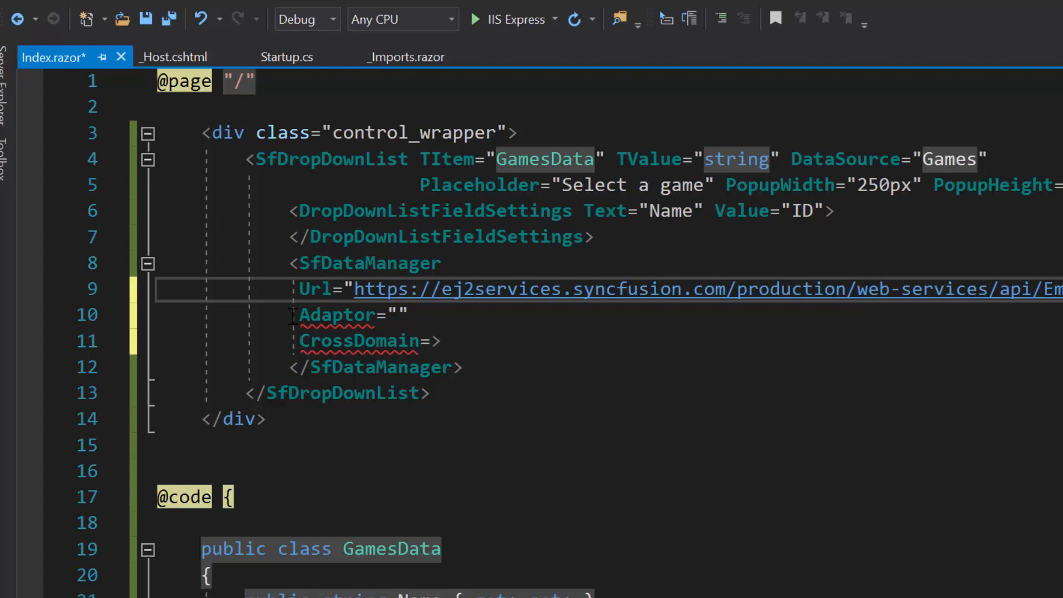
# Set Adaptor to Syncfusion.Blazor.Adaptors.WebApiAdaptor and CrossDomain to true
pyautogui.write('Syncfusion.Blazor.Adaptors.WebApiAdaptor')
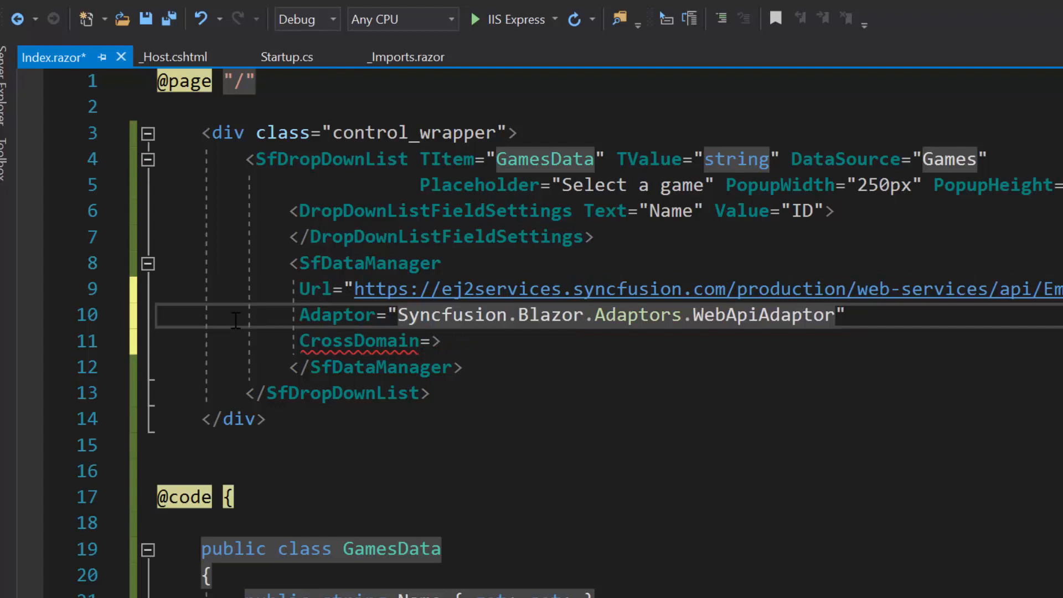
pyautogui.write('tr')
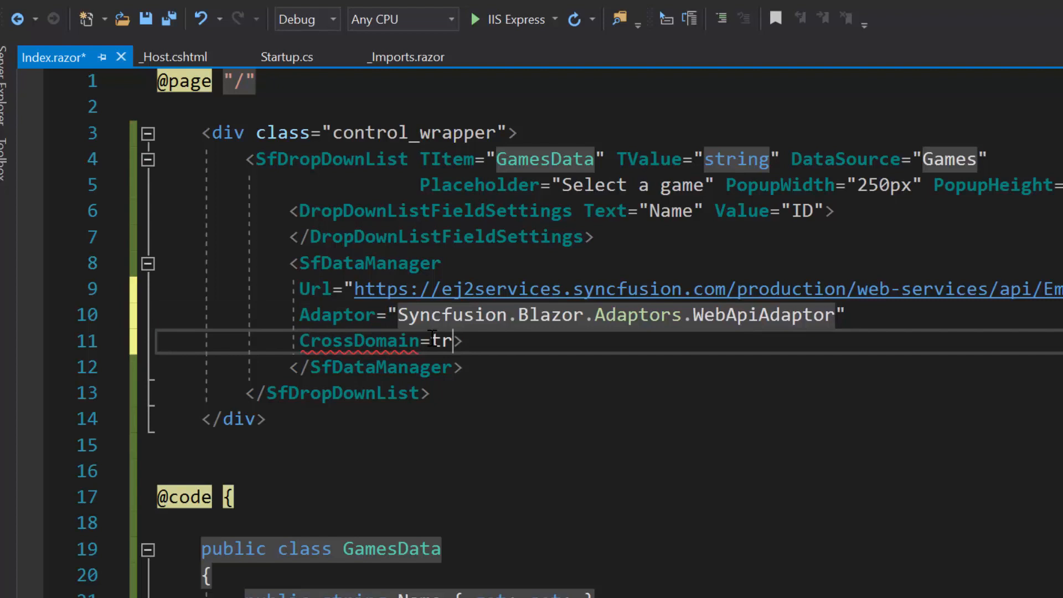
pyautogui.write('ue')
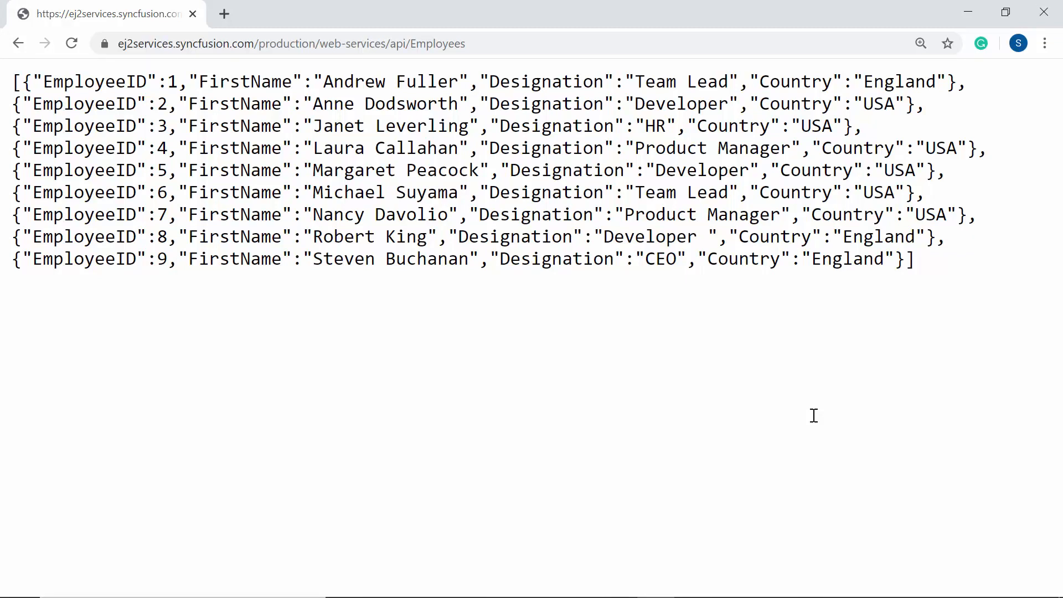
# View the Employees API's JSON records in Chrome, then return to Visual Studio
pyautogui.doubleClick(244, 82)
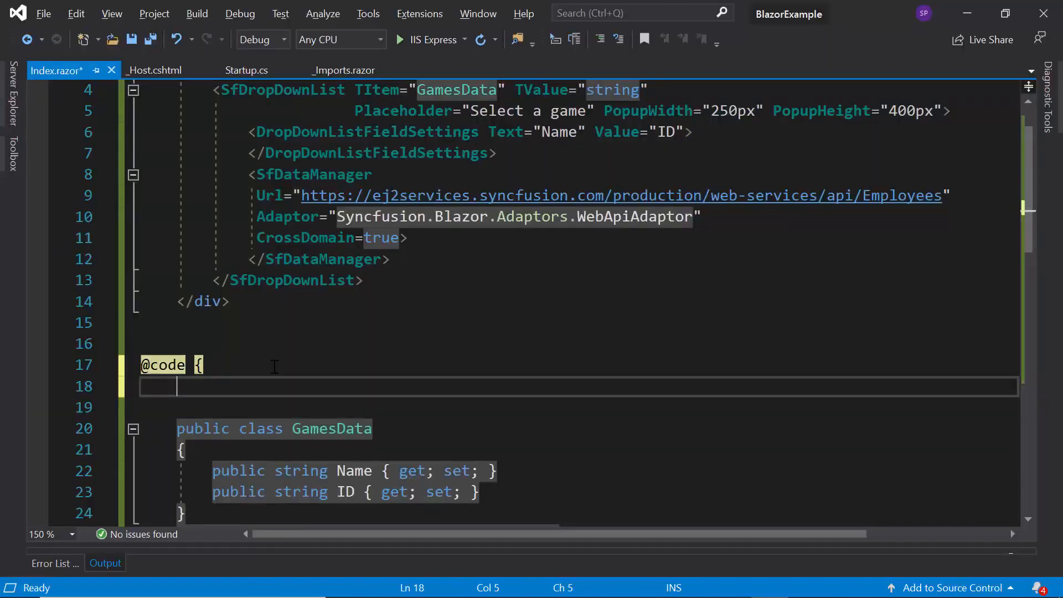
pyautogui.write('public class Emplo')
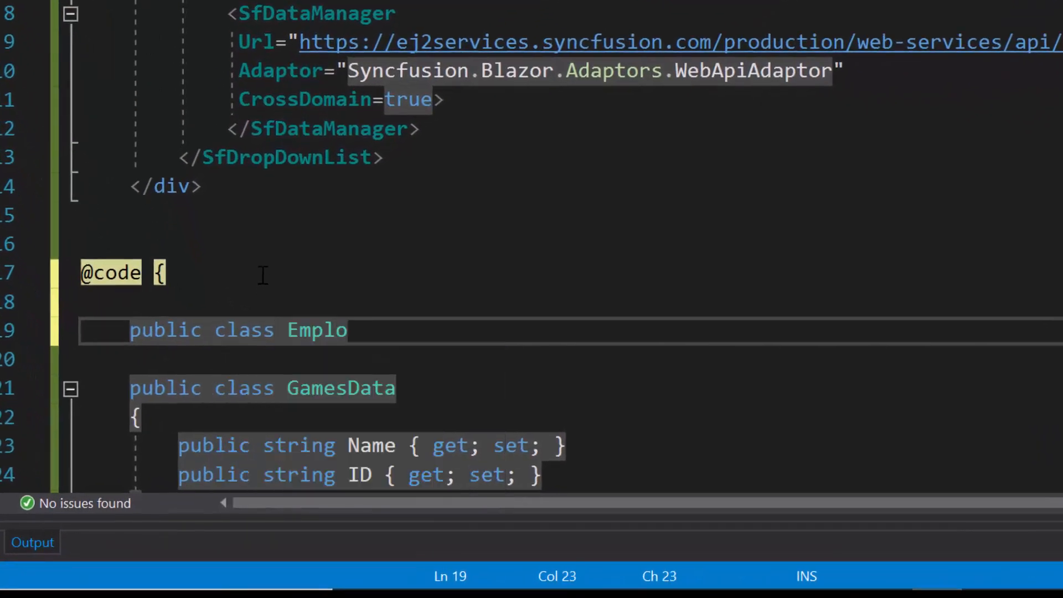
pyautogui.write('yeeData')
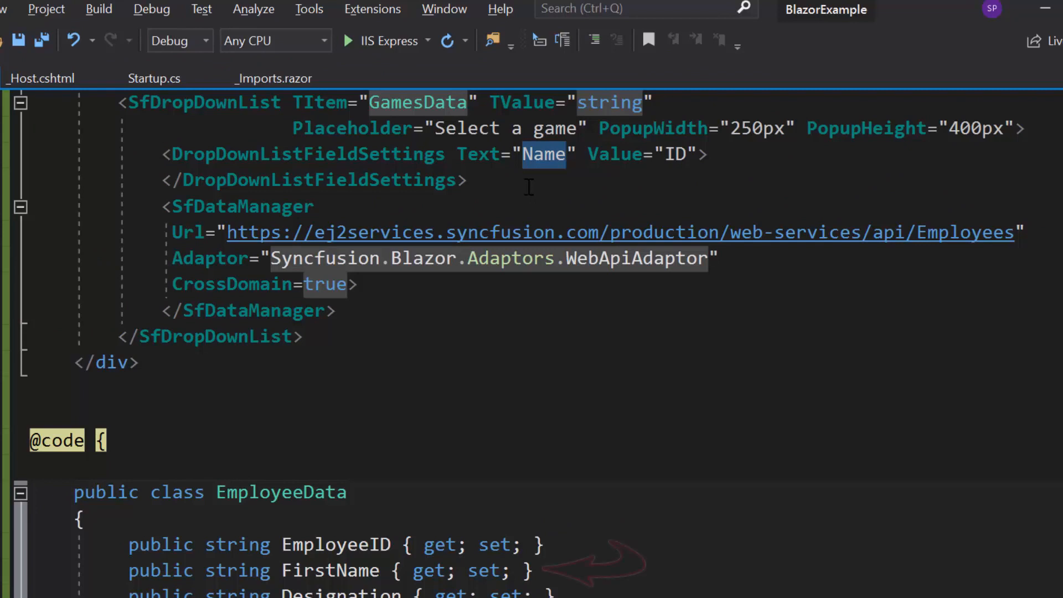
# Set Text="FirstName", Value="EmployeeID", Placeholder="Select a name", TItem="EmployeeData" and save Index.razor
pyautogui.write('First')
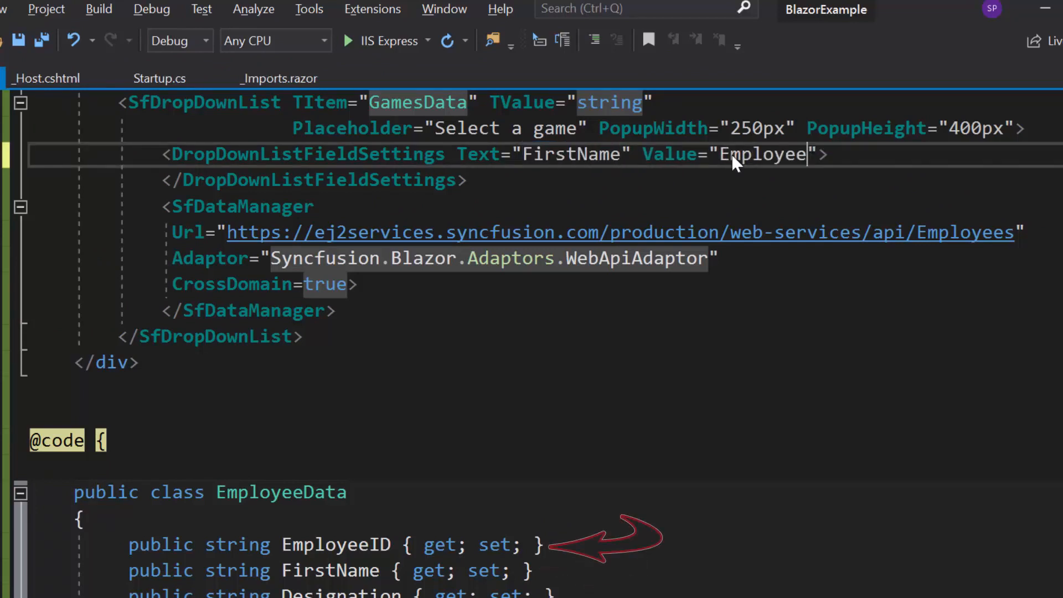
pyautogui.write('ID')
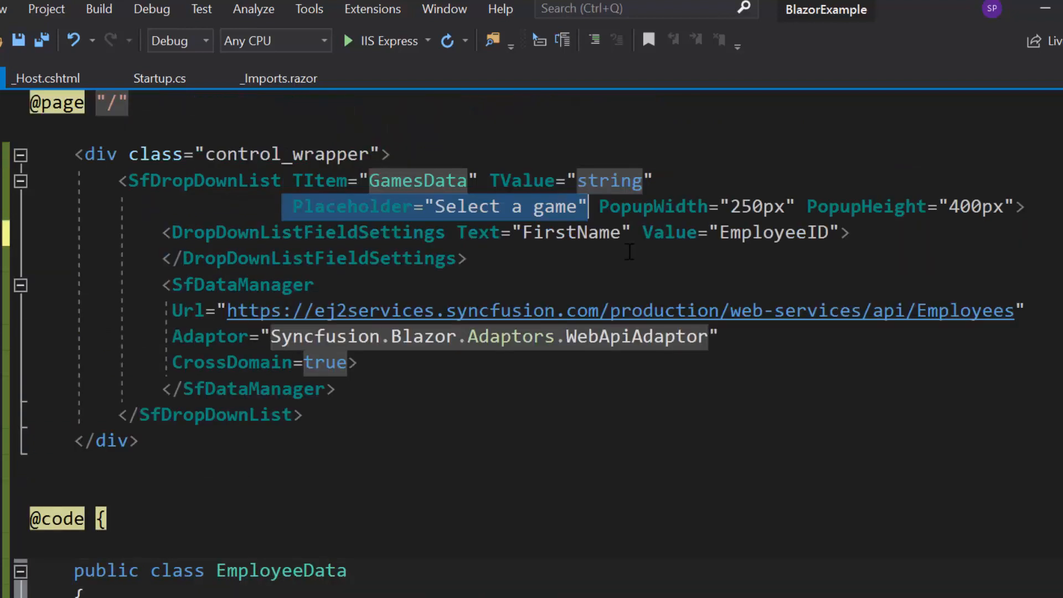
pyautogui.write('Select a name')
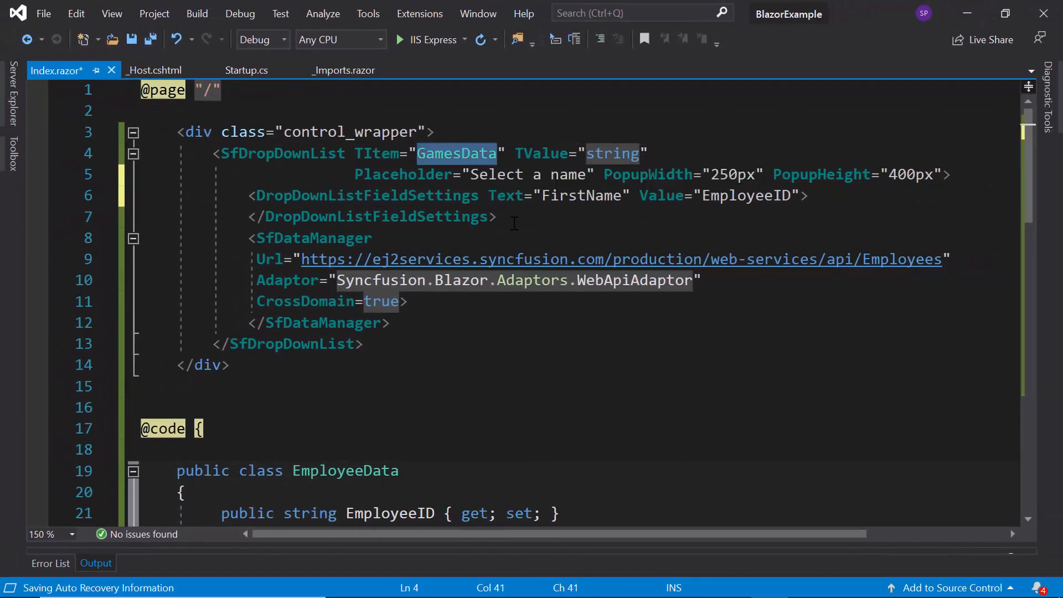
pyautogui.write('EmployeeData')
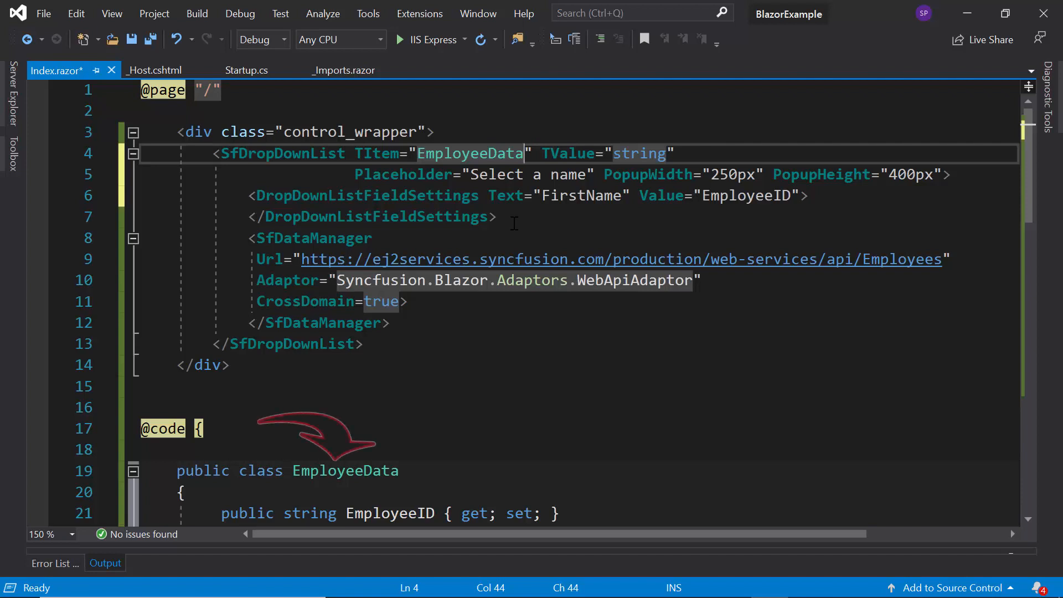
pyautogui.press('Ctrl+S')
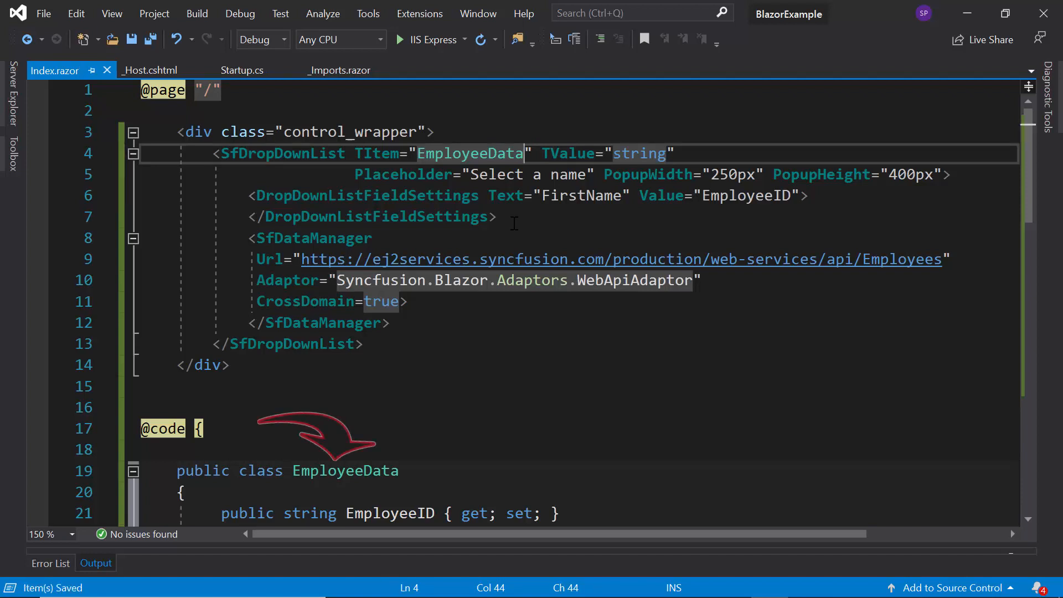